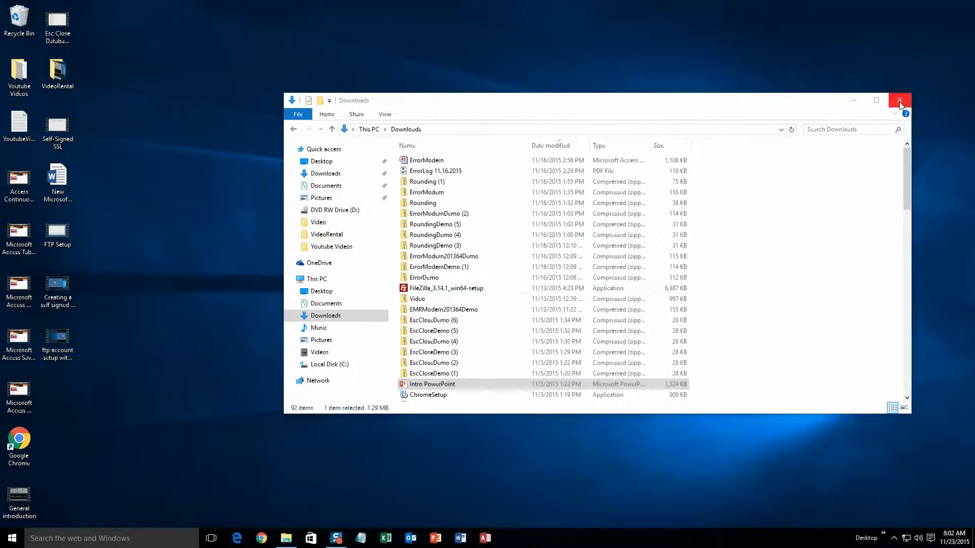
# Step: Close the Downloads File Explorer window to reveal the desktop
pyautogui.click(898, 100)
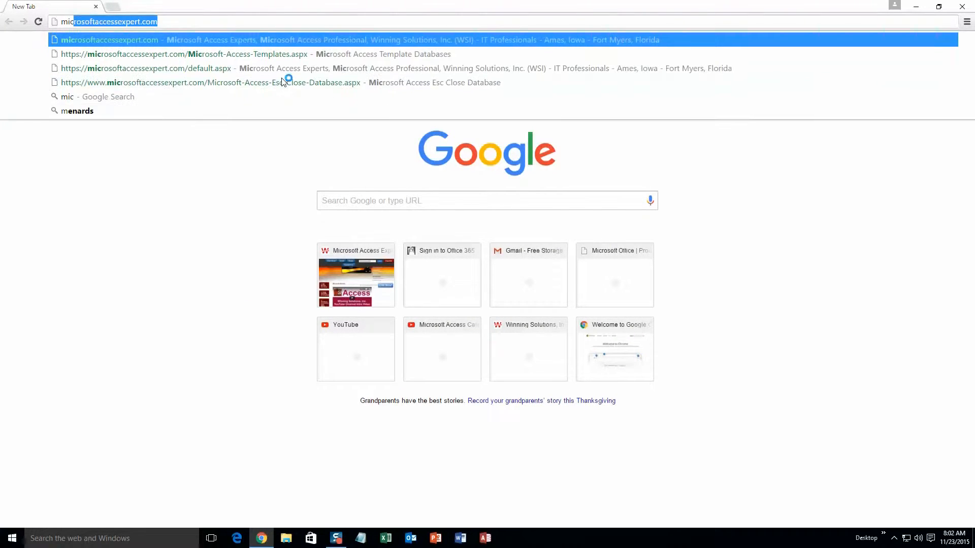
# Step: Go to microsoftaccessexpert.com and open the Database Templates - List page
pyautogui.press('Return')
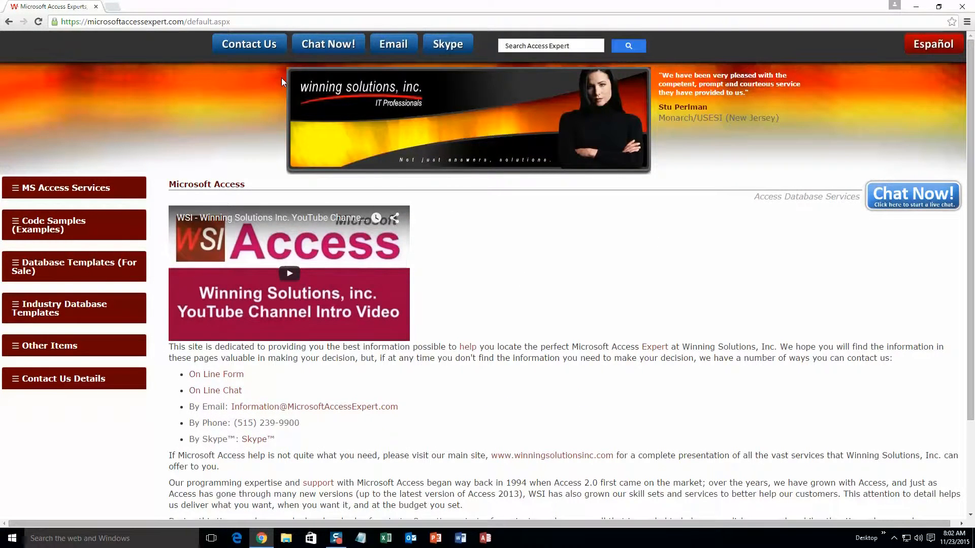
pyautogui.moveTo(369, 112)
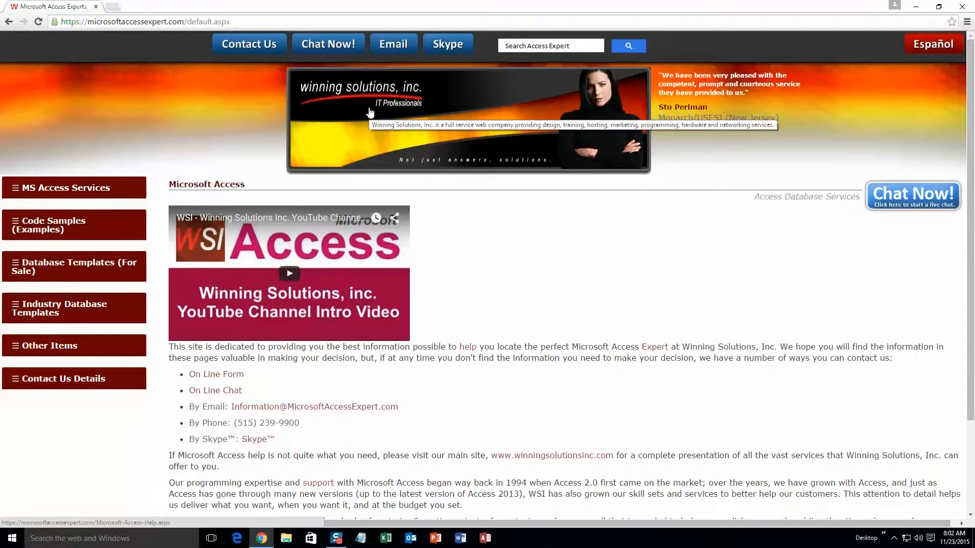
pyautogui.moveTo(363, 119)
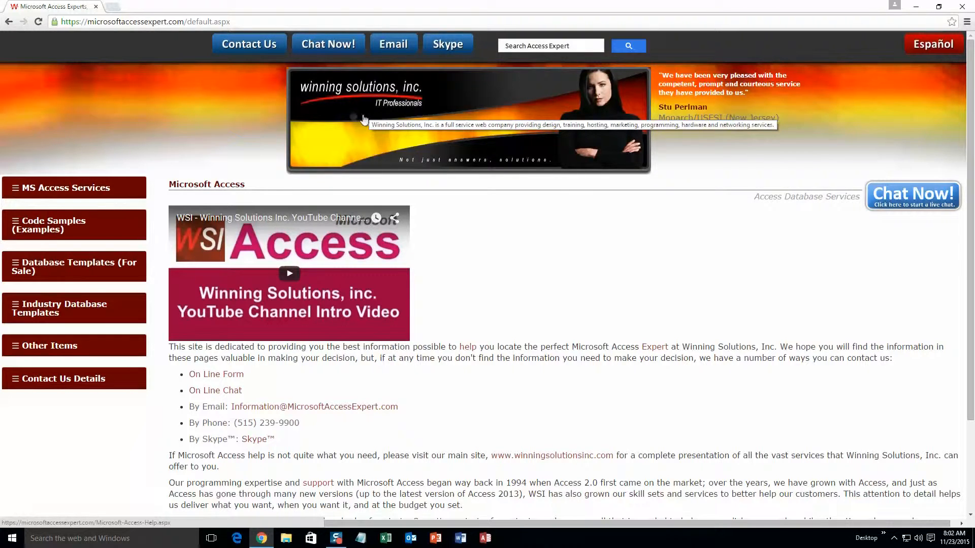
pyautogui.moveTo(90, 141)
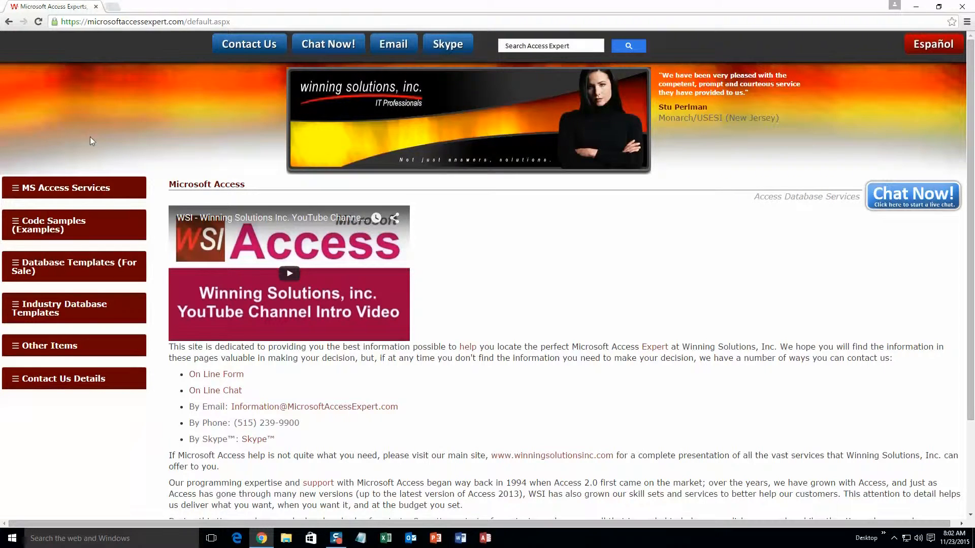
pyautogui.click(73, 266)
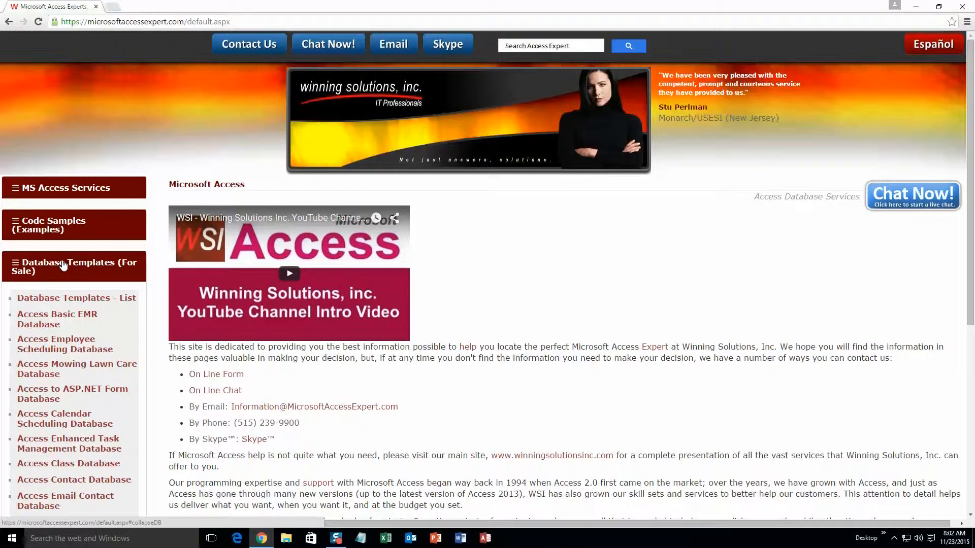
pyautogui.moveTo(75, 298)
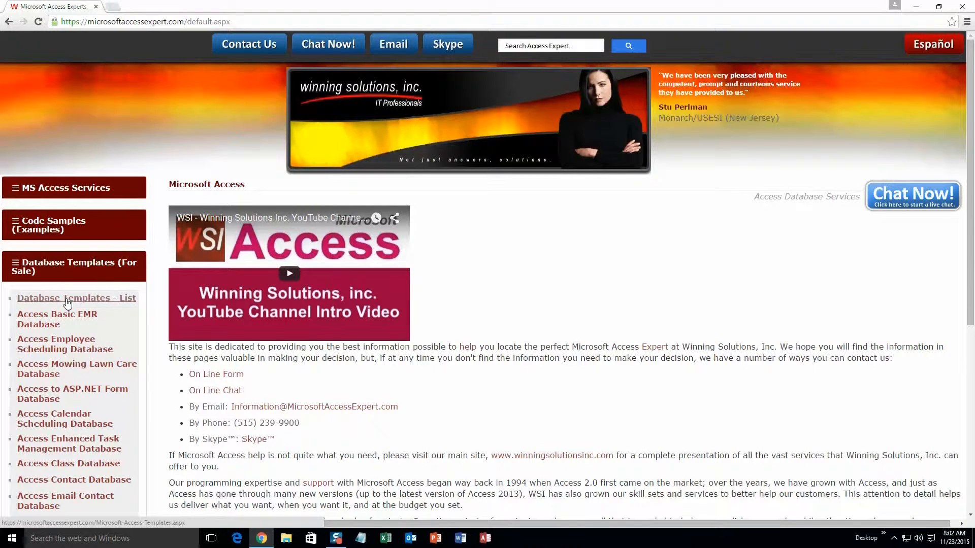
pyautogui.click(76, 298)
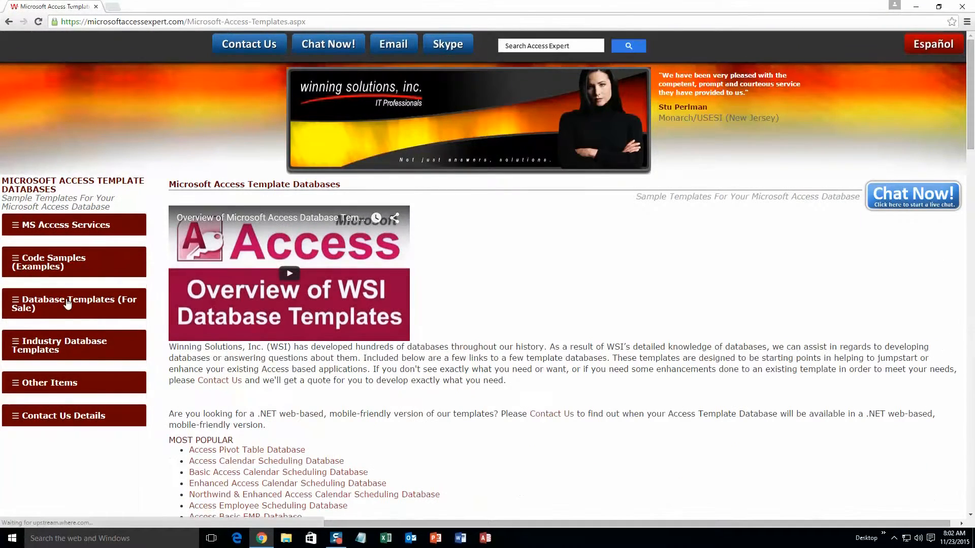
pyautogui.moveTo(502, 259)
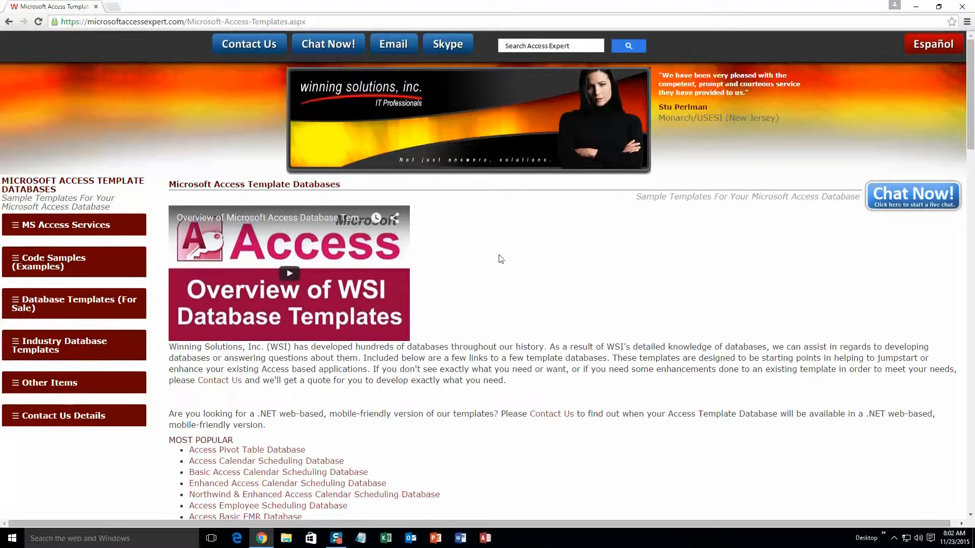
pyautogui.moveTo(665, 262)
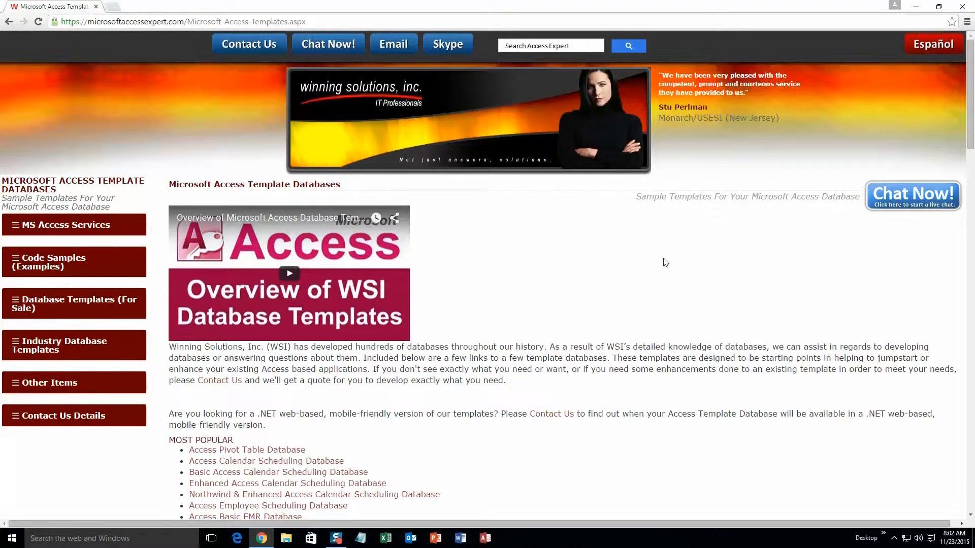
pyautogui.moveTo(673, 268)
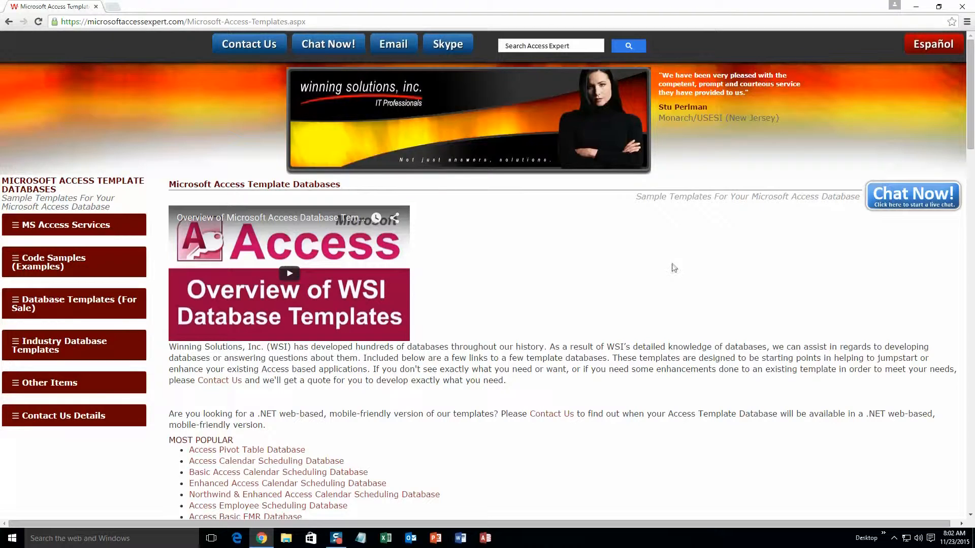
pyautogui.scroll(-3)
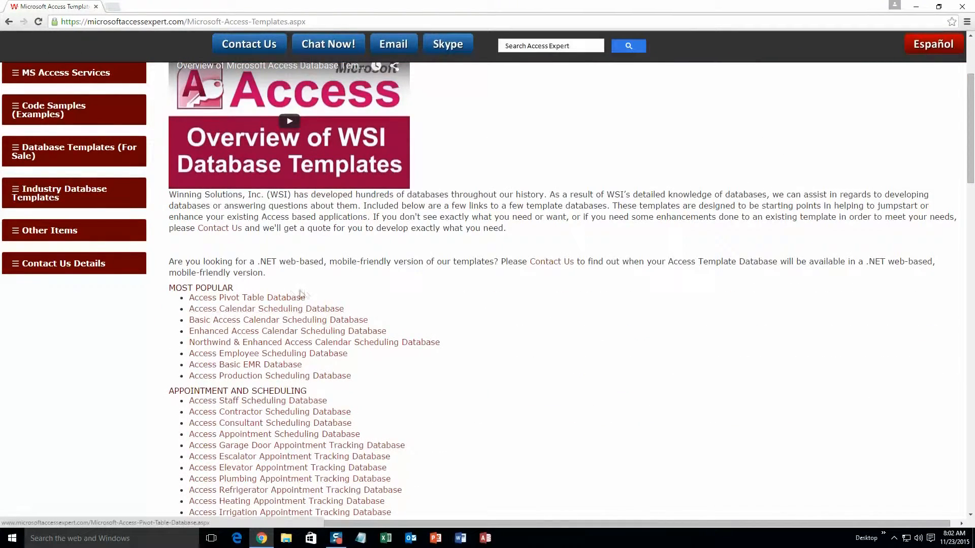
pyautogui.scroll(-3)
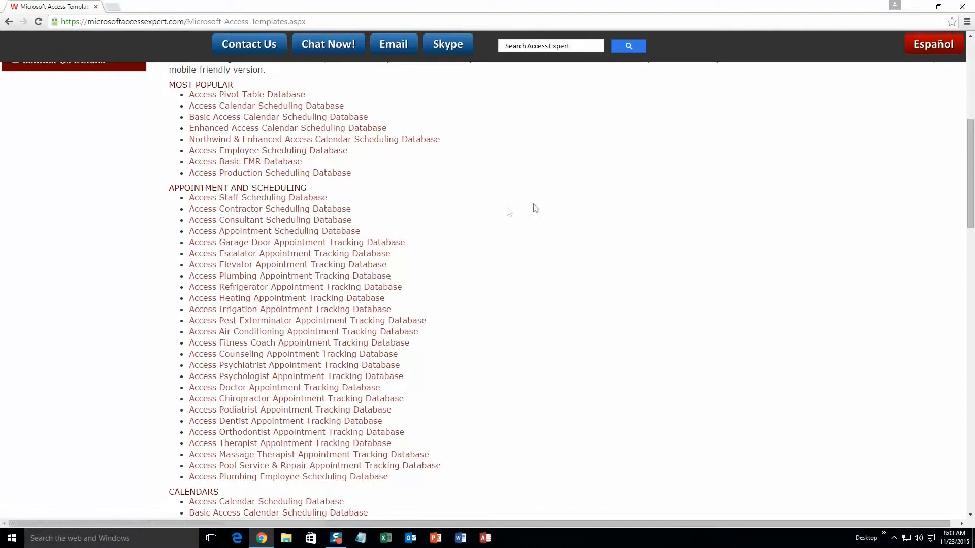
pyautogui.scroll(-3)
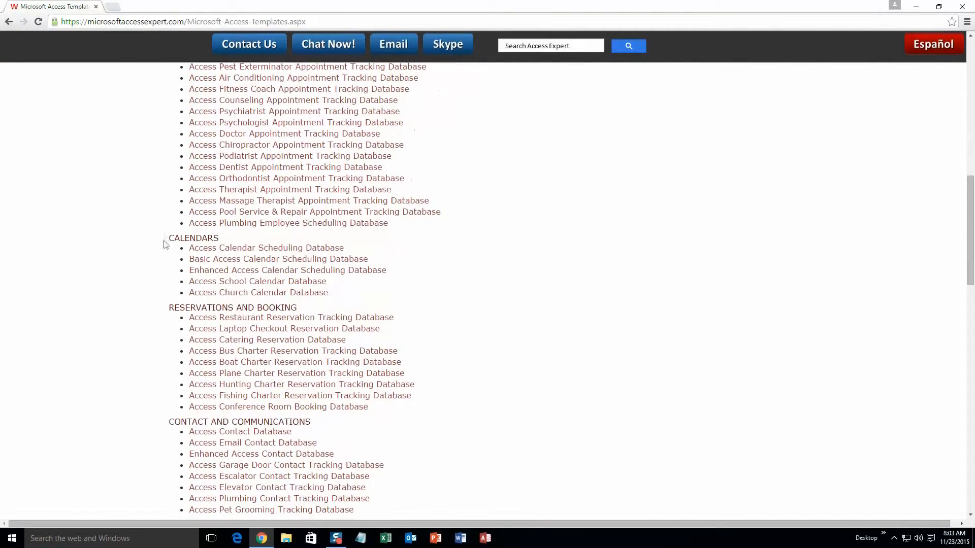
pyautogui.moveTo(373, 370)
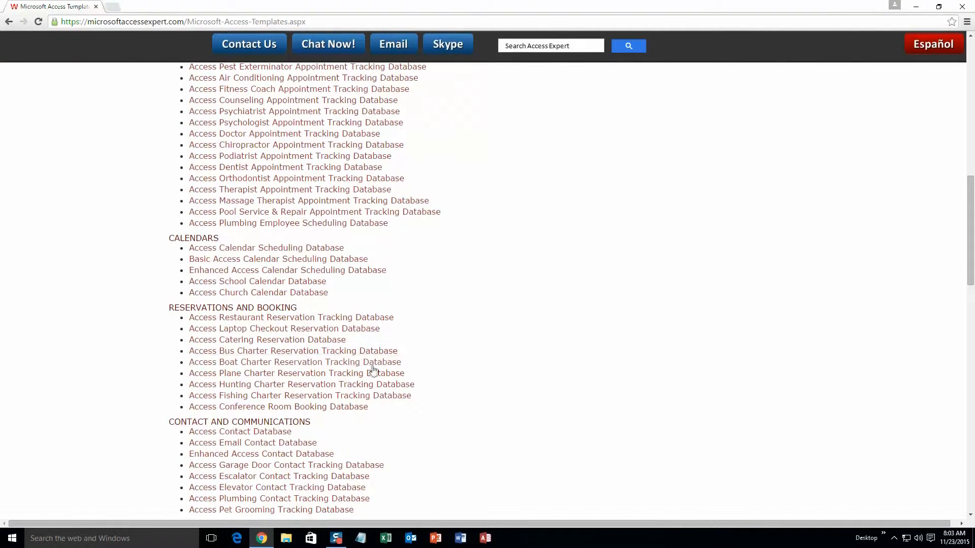
pyautogui.scroll(-3)
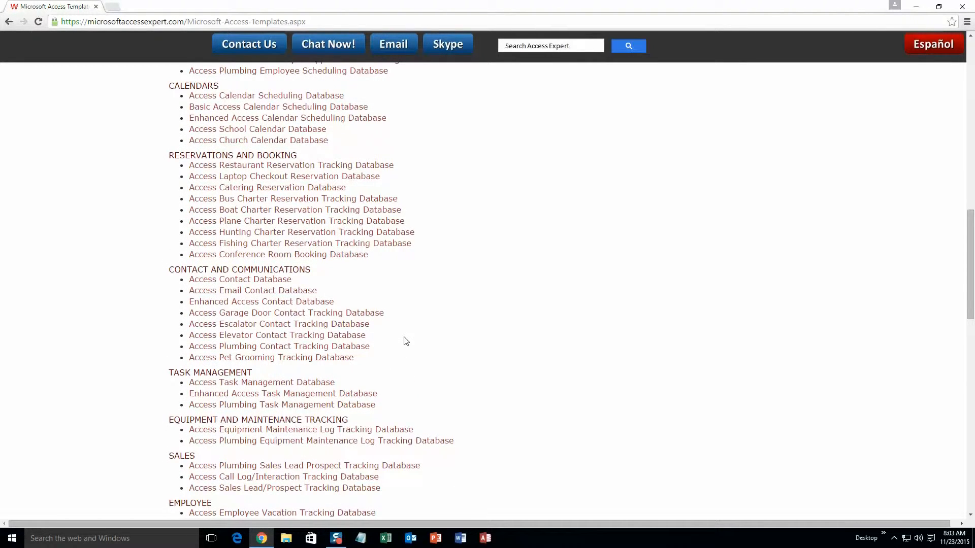
pyautogui.scroll(-3)
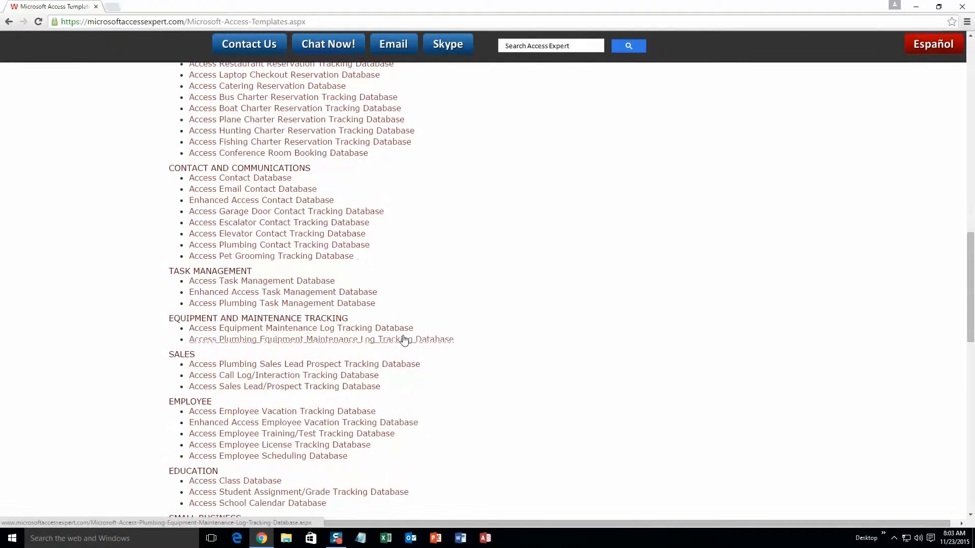
pyautogui.scroll(-3)
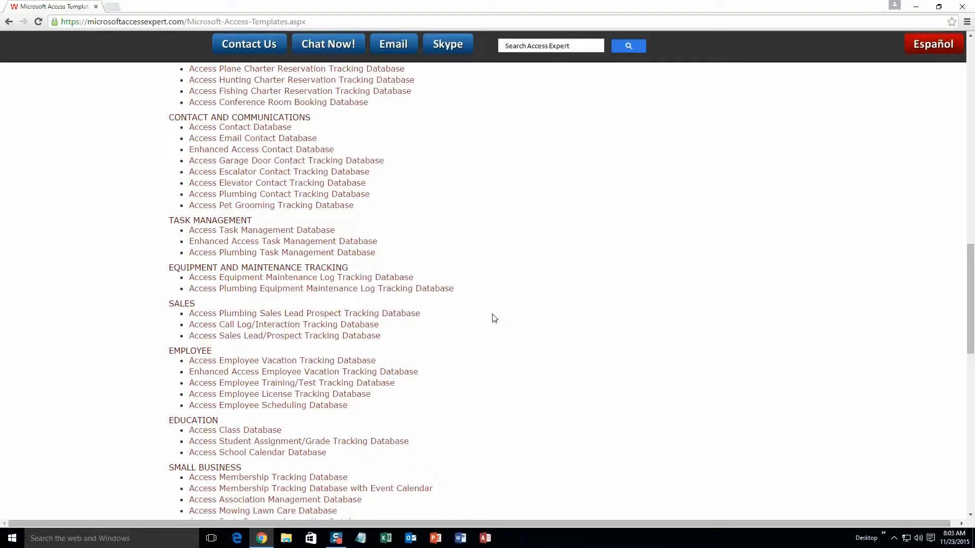
pyautogui.scroll(-3)
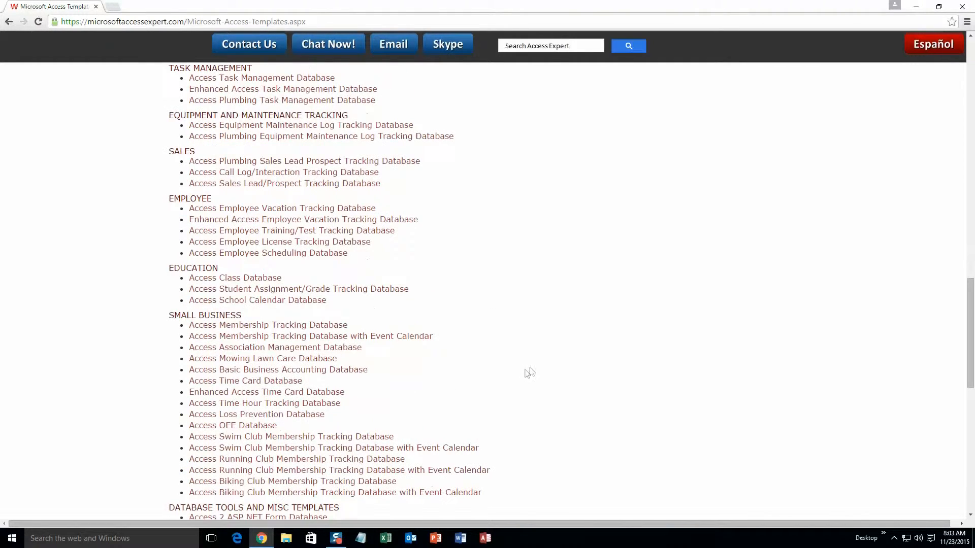
pyautogui.scroll(-3)
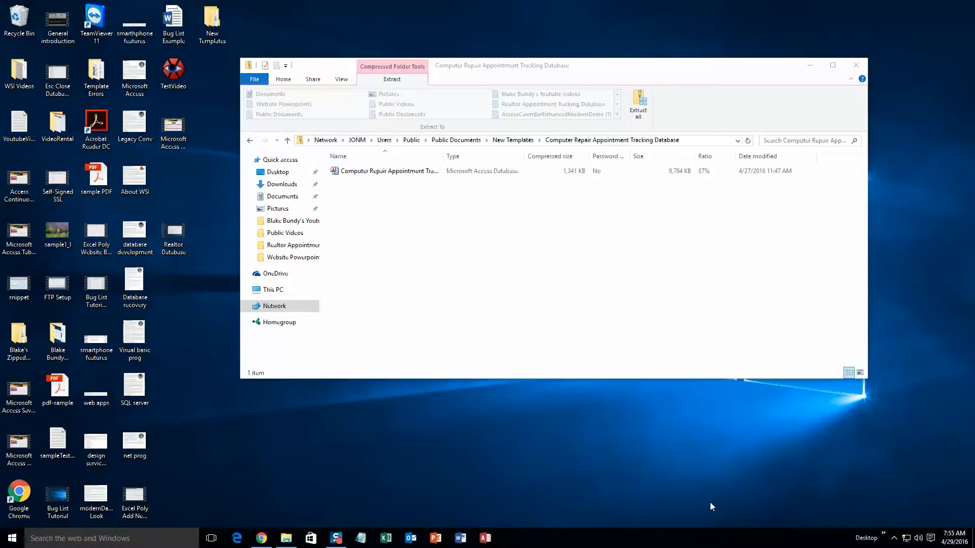
# Step: Extract the zipped Computer Repair Appointment Tracking Database and open it with Access 2016
pyautogui.click(389, 171)
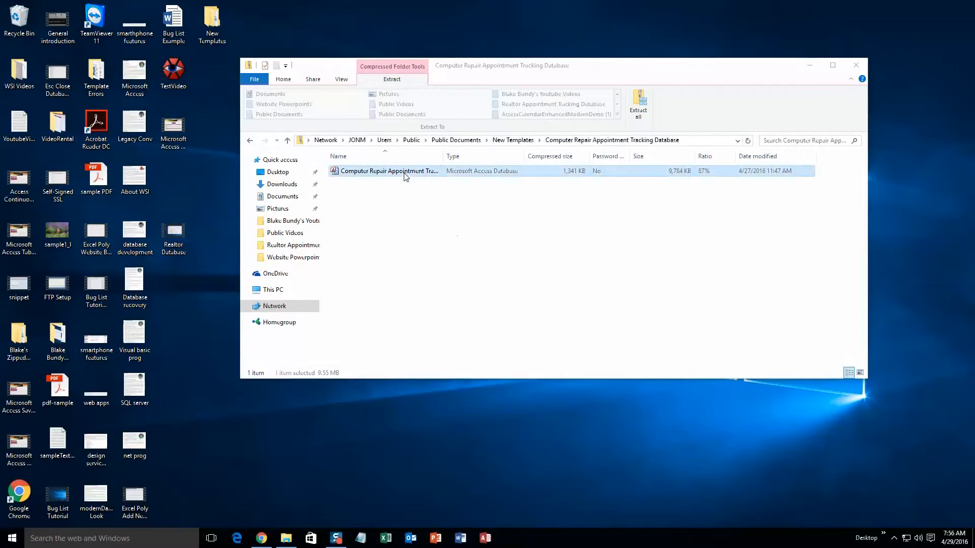
pyautogui.click(639, 106)
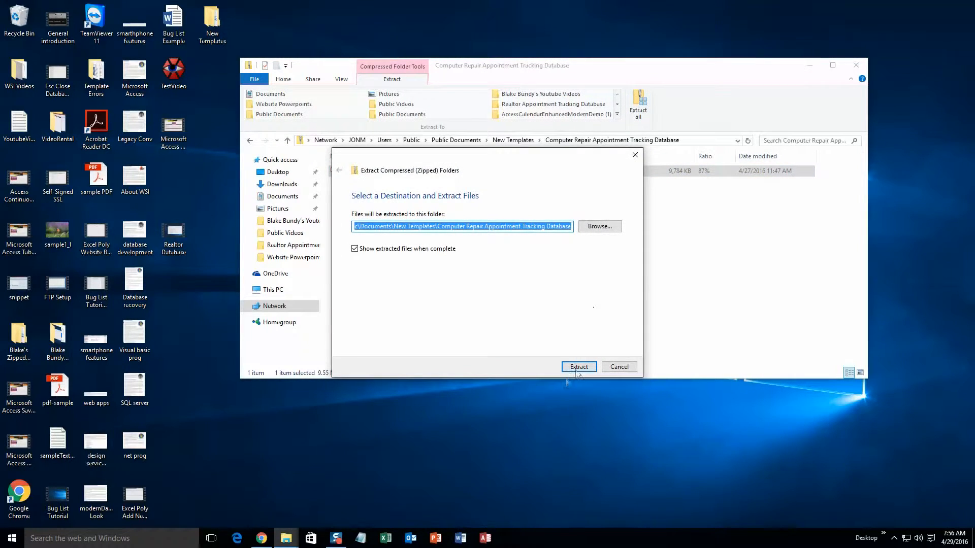
pyautogui.click(578, 366)
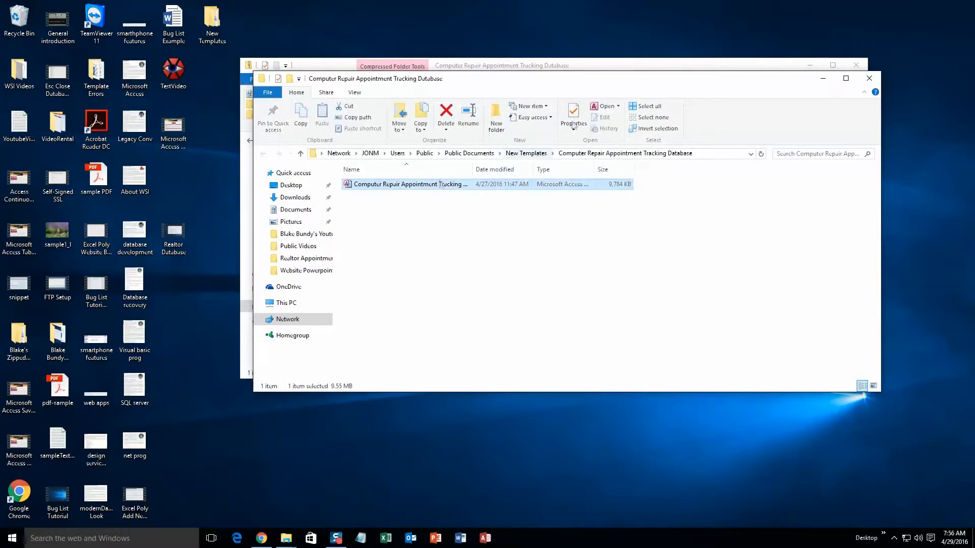
pyautogui.click(618, 106)
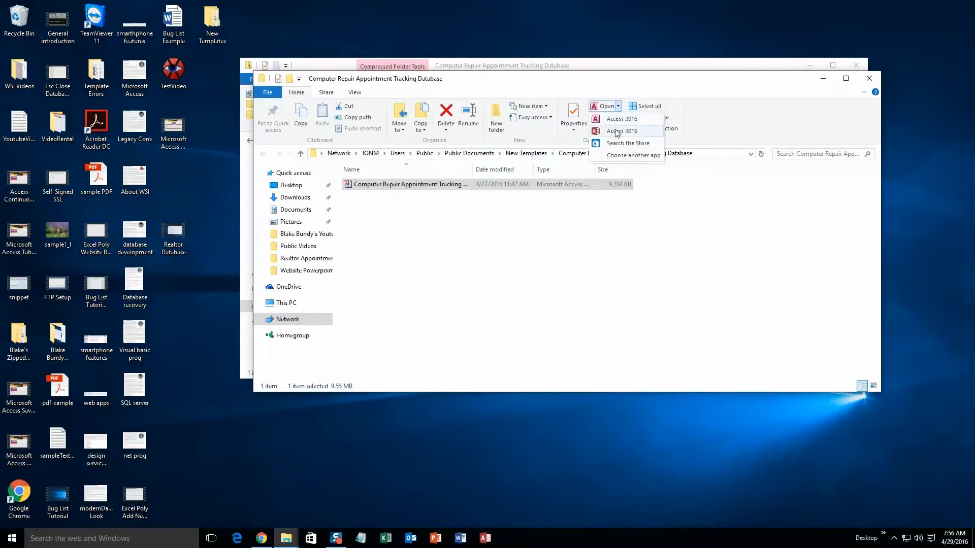
pyautogui.click(621, 131)
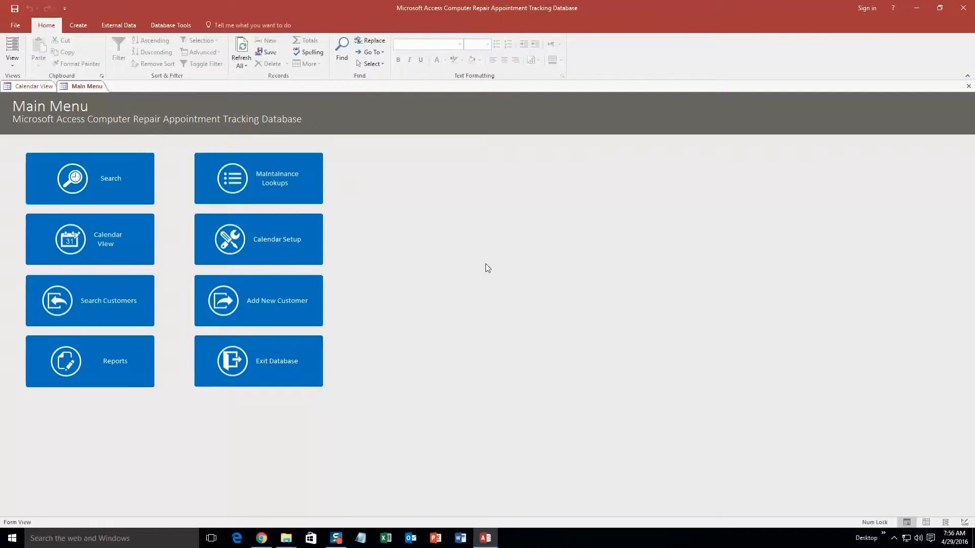
pyautogui.moveTo(576, 276)
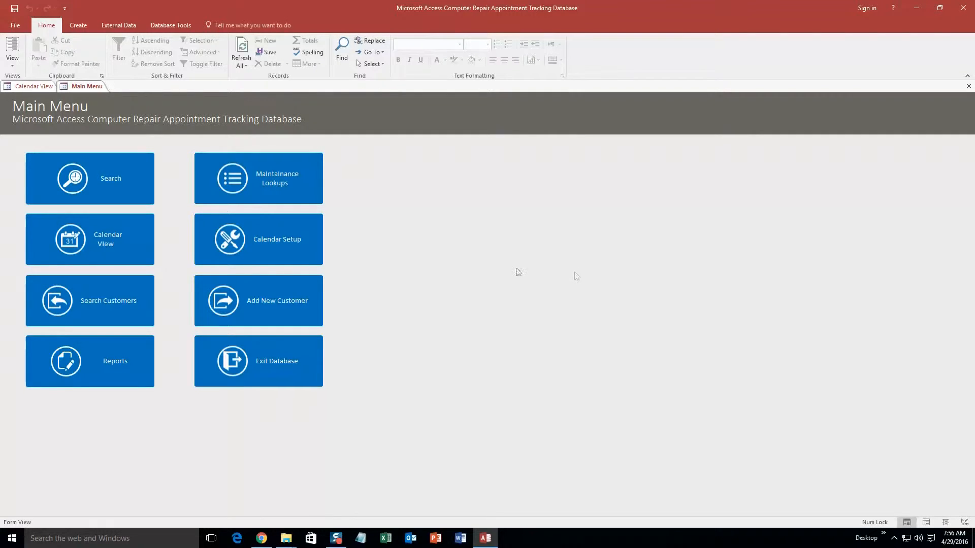
pyautogui.click(258, 300)
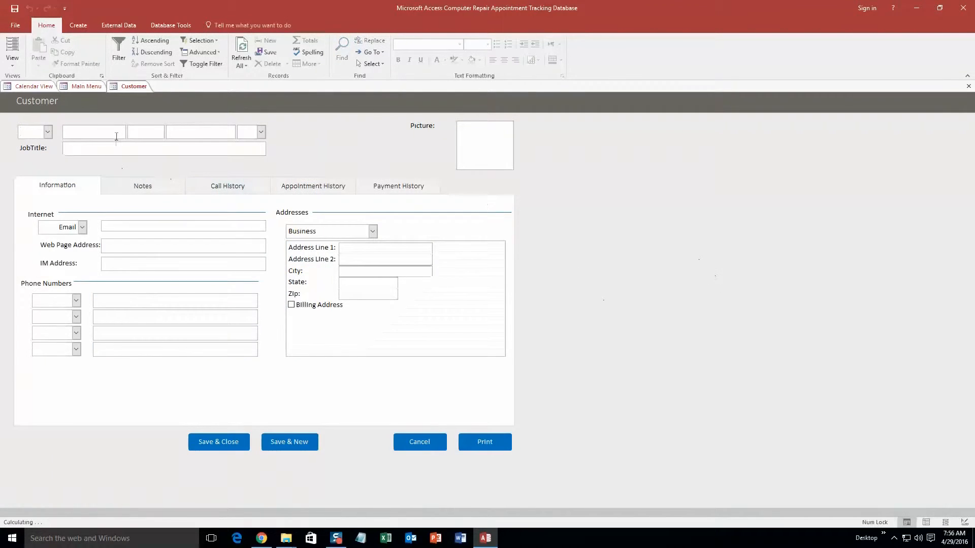
pyautogui.write('test')
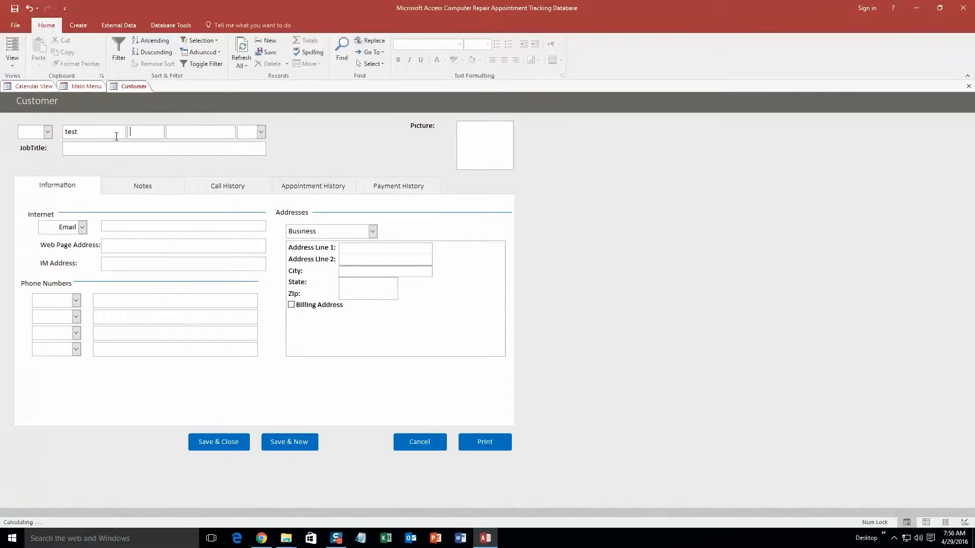
pyautogui.write('test')
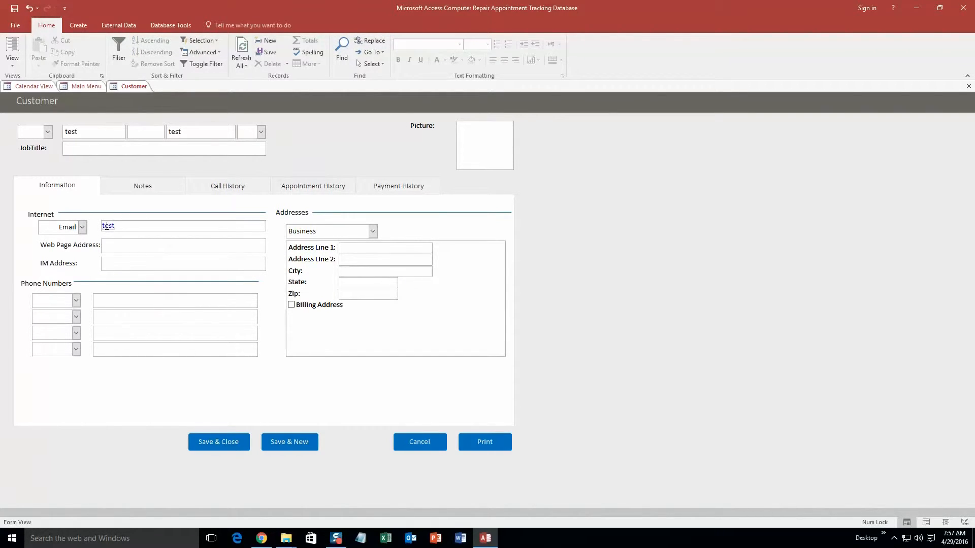
pyautogui.write('@test.com')
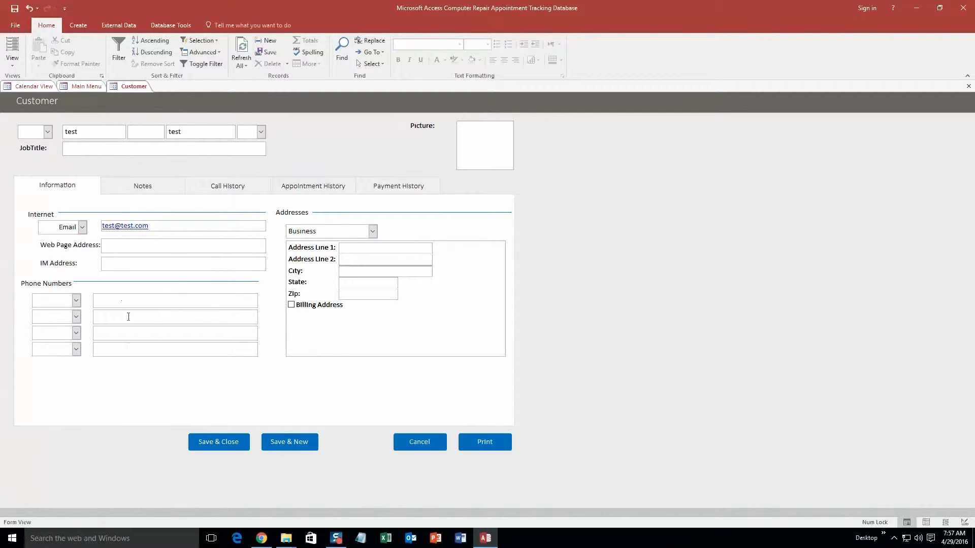
pyautogui.click(174, 300)
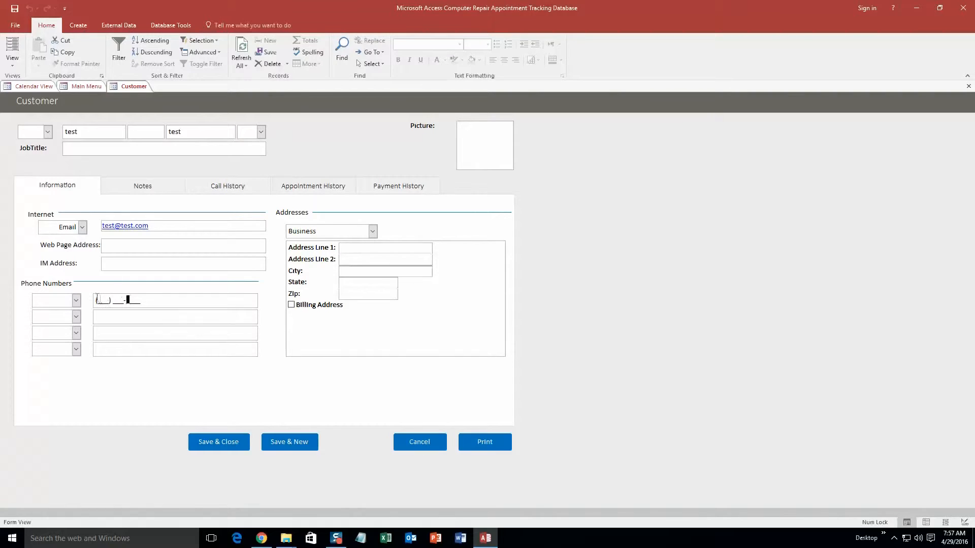
pyautogui.write('111')
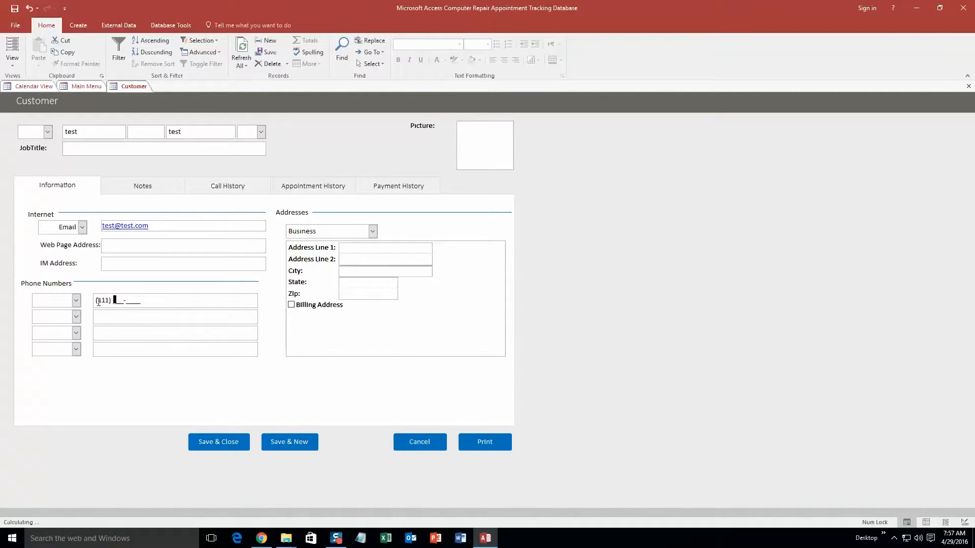
pyautogui.write('111-1111')
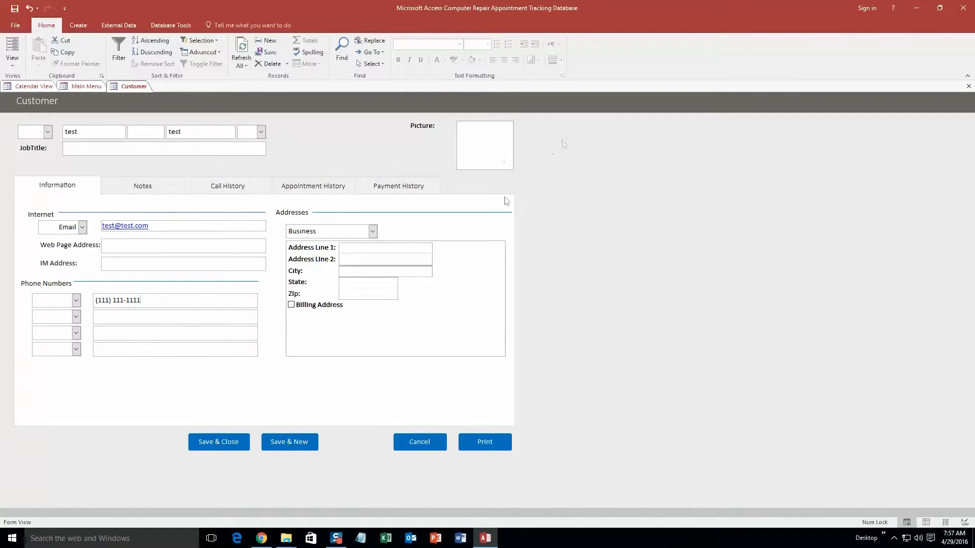
pyautogui.moveTo(275, 219)
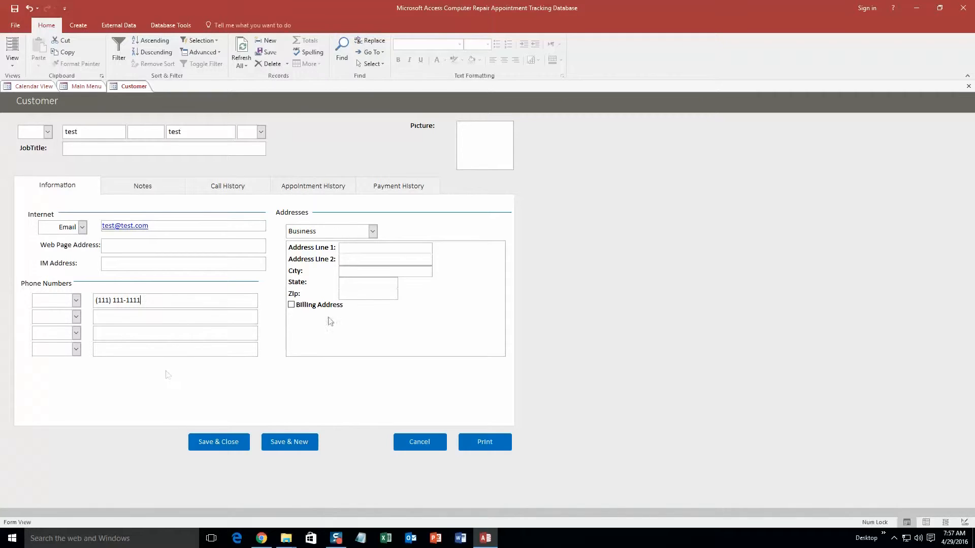
# Step: Browse the Notes, Appointment History and Payment History tabs, then save and close the customer
pyautogui.click(143, 185)
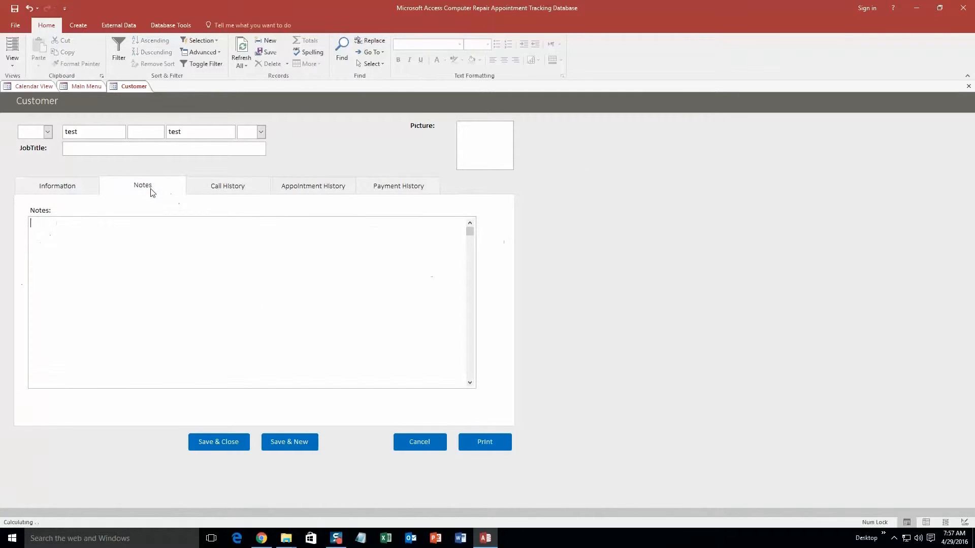
pyautogui.click(313, 186)
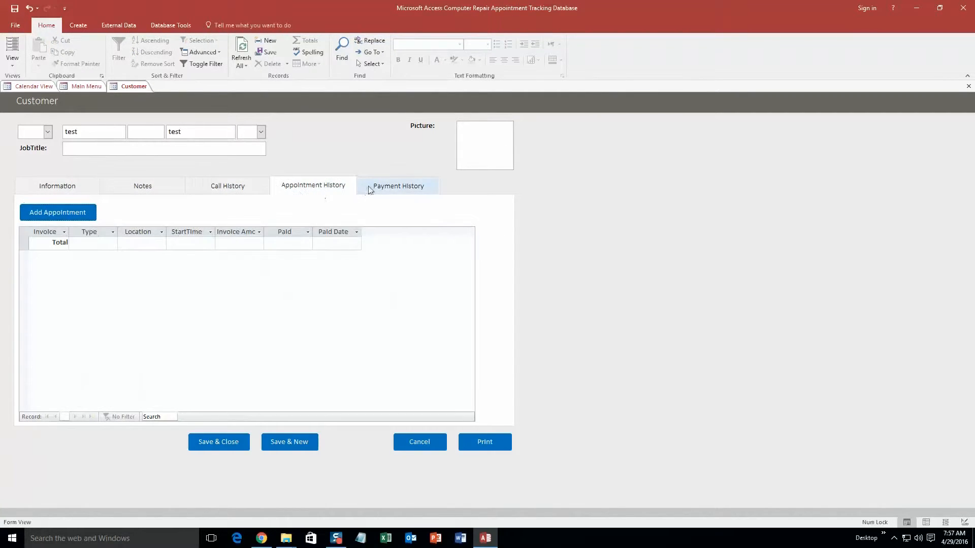
pyautogui.click(397, 186)
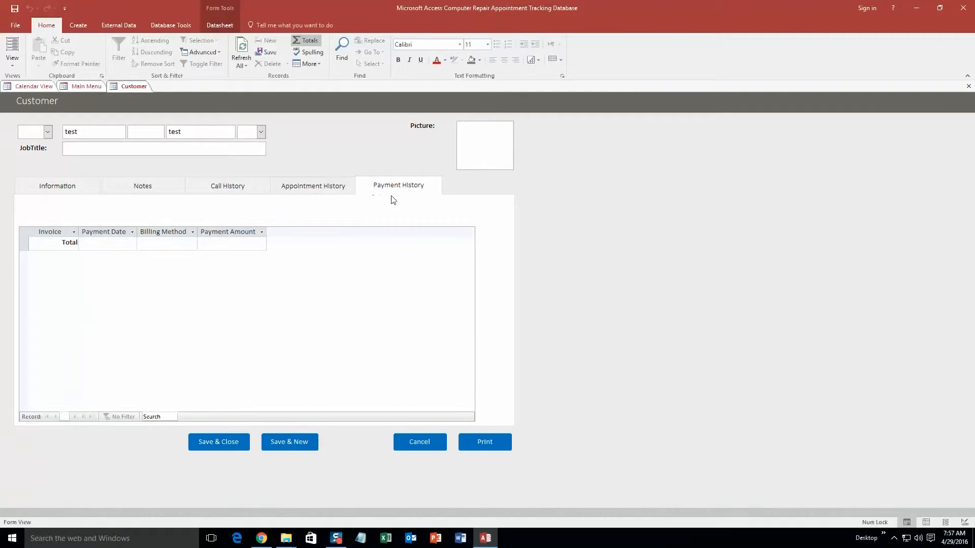
pyautogui.click(56, 185)
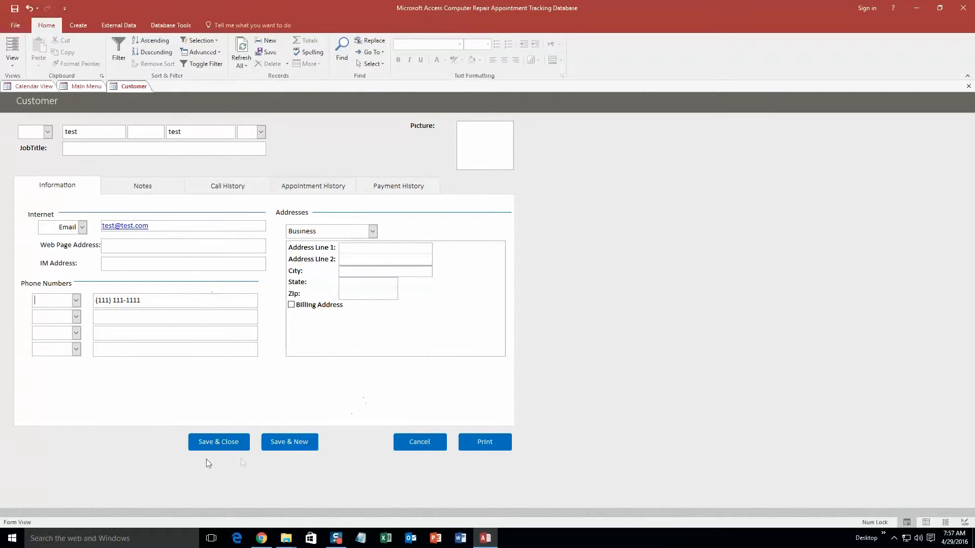
pyautogui.click(218, 442)
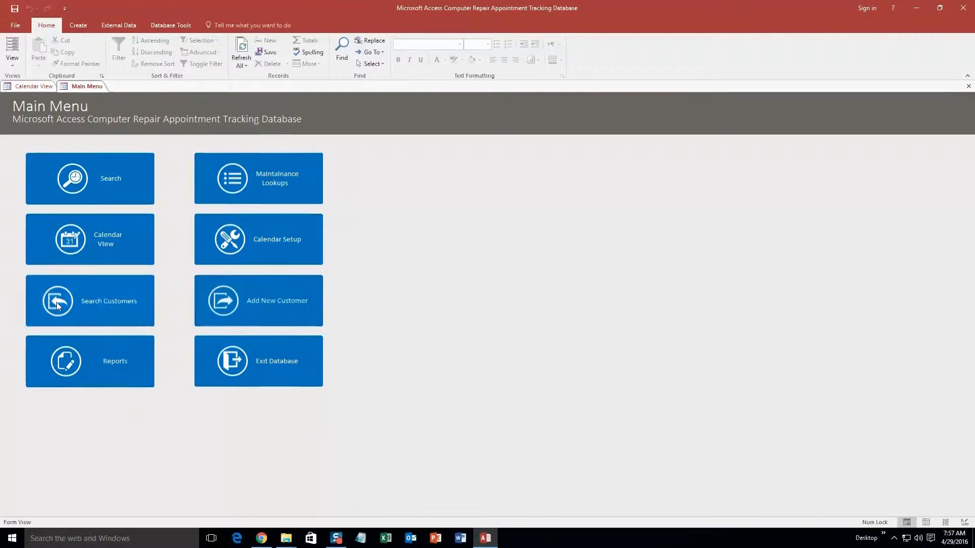
# Step: Search customers by first name 'test' from the Search Customers form
pyautogui.click(90, 300)
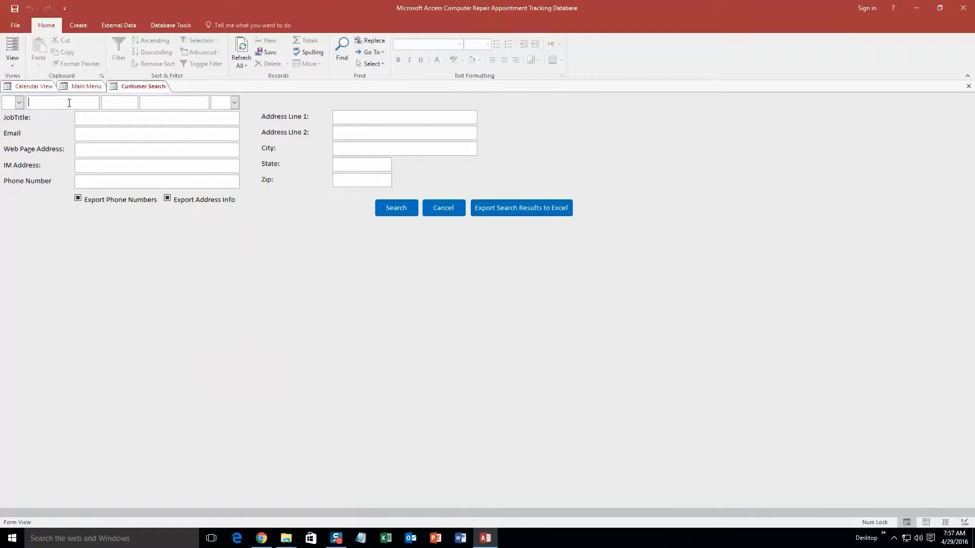
pyautogui.write('test')
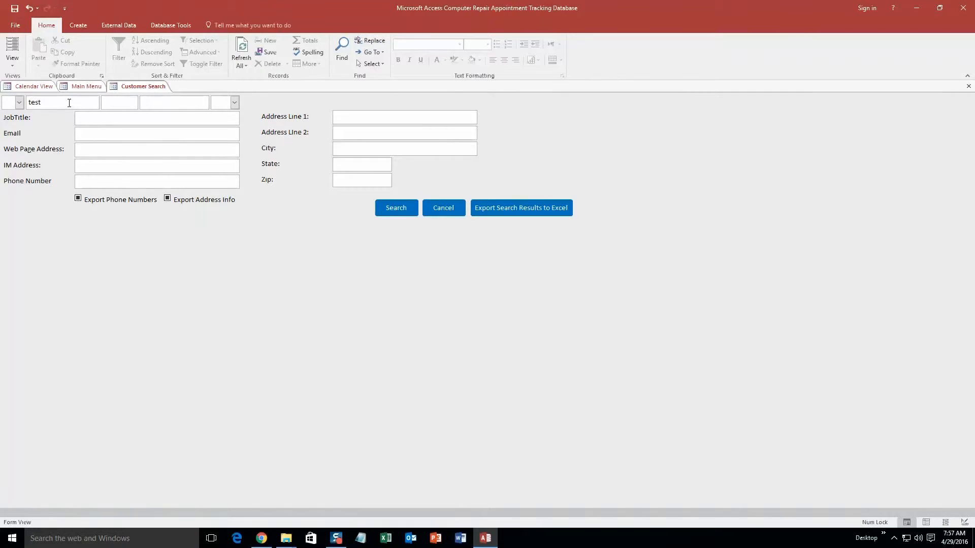
pyautogui.moveTo(519, 241)
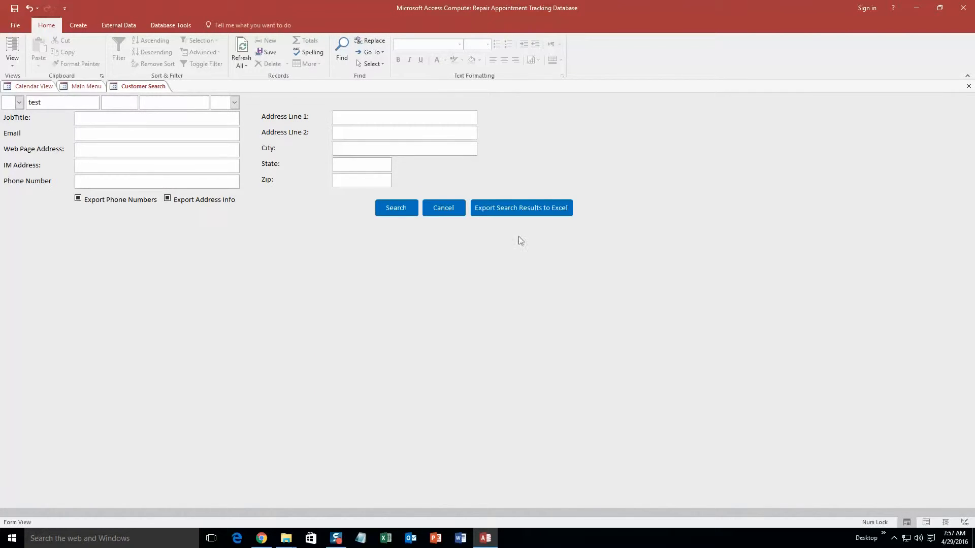
pyautogui.moveTo(396, 208)
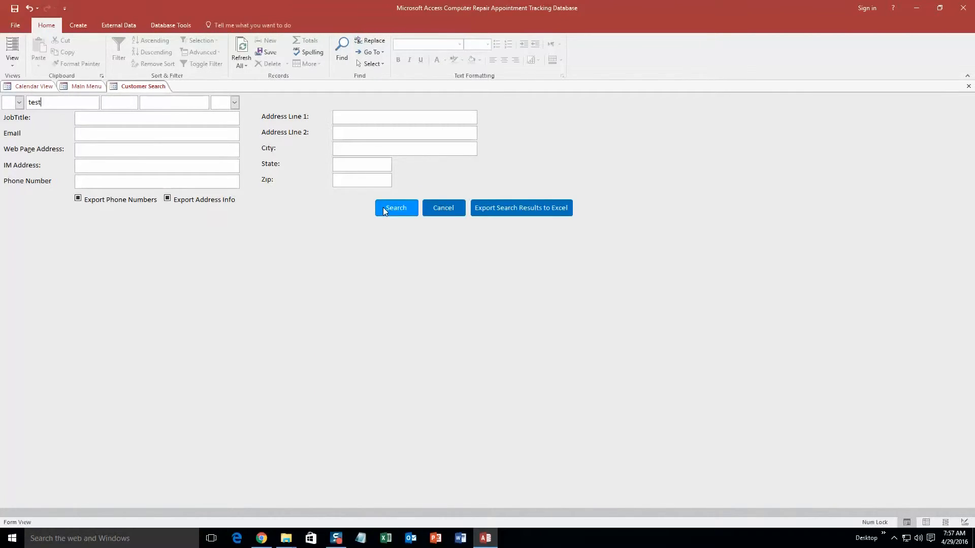
pyautogui.click(396, 208)
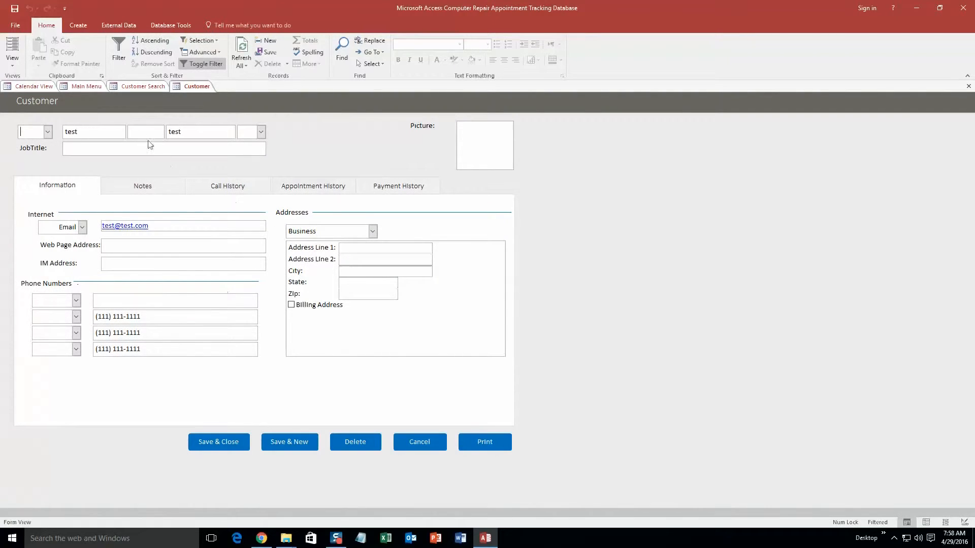
# Step: Check the test customer's appointment and payment history, then cancel back to the search results
pyautogui.click(142, 185)
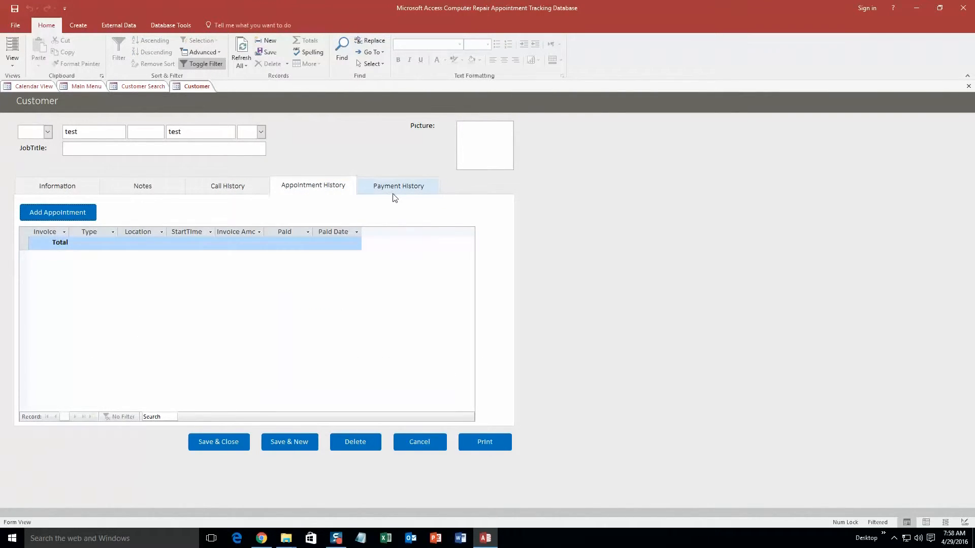
pyautogui.click(398, 185)
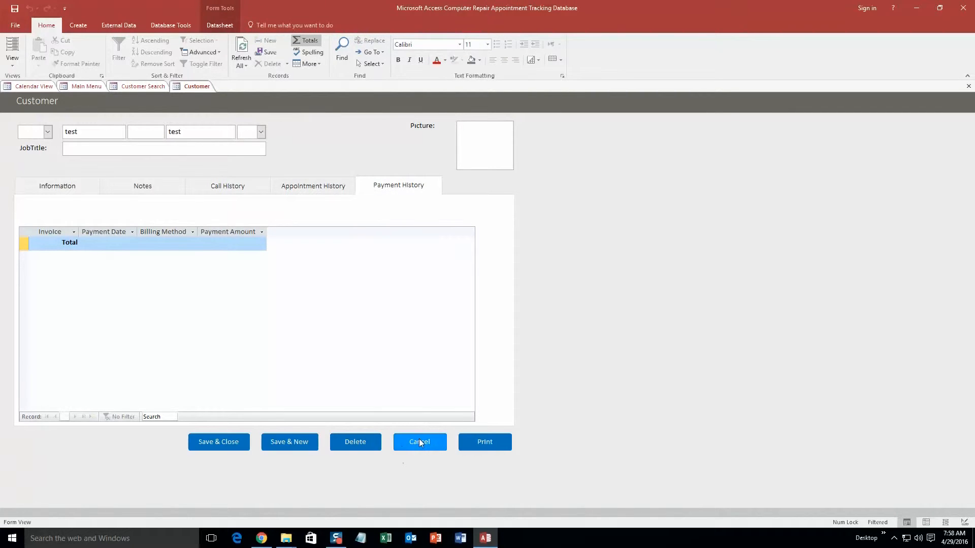
pyautogui.click(419, 441)
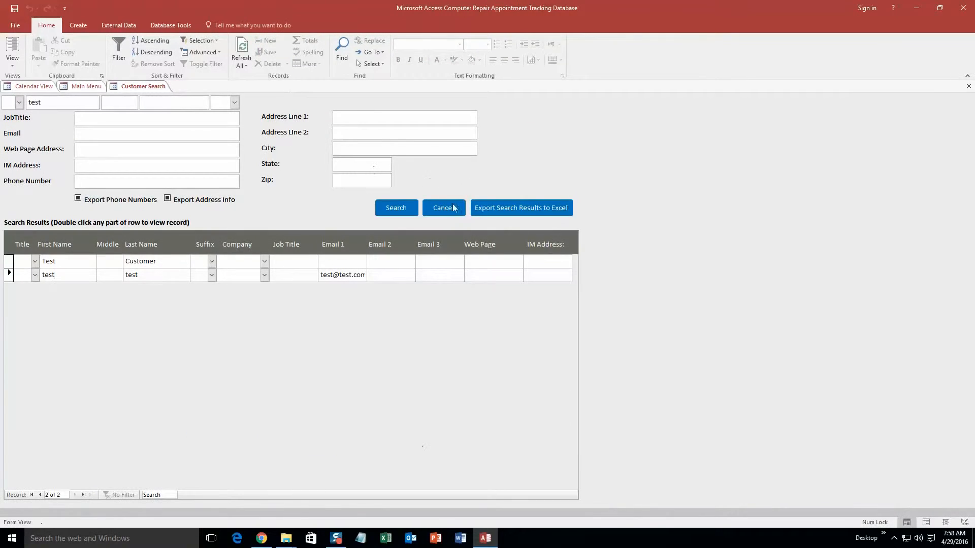
# Step: Open Calendar View, show April 2016 by month, then return to the April 29 day view
pyautogui.click(443, 207)
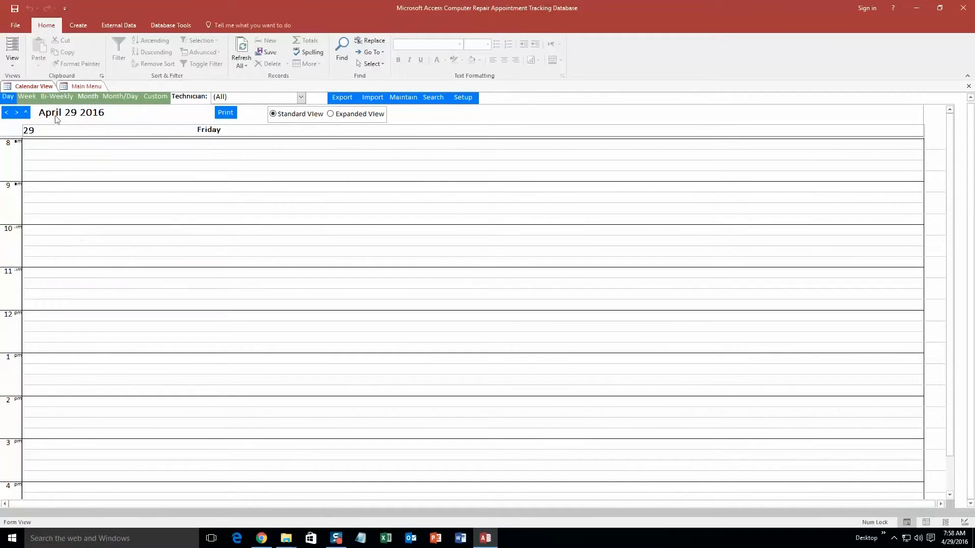
pyautogui.click(86, 97)
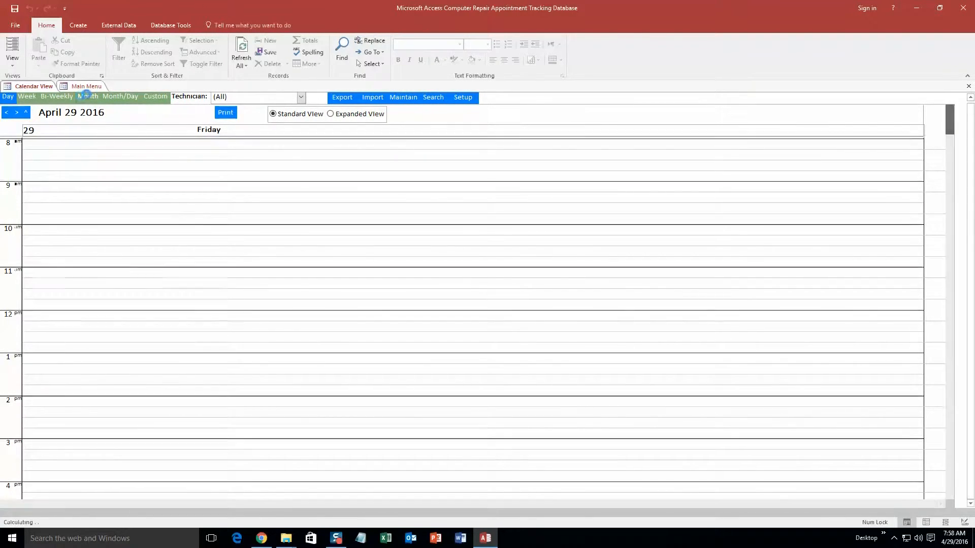
pyautogui.click(88, 96)
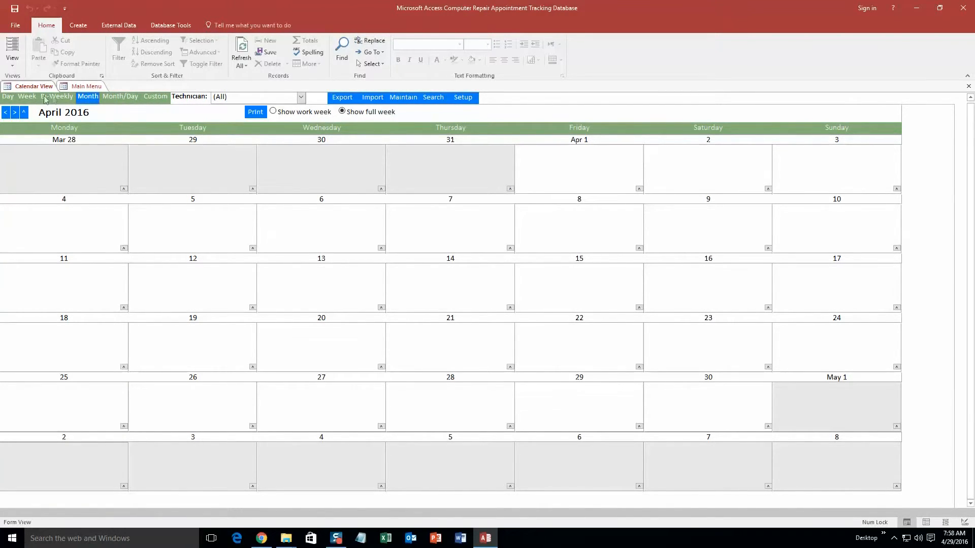
pyautogui.click(8, 97)
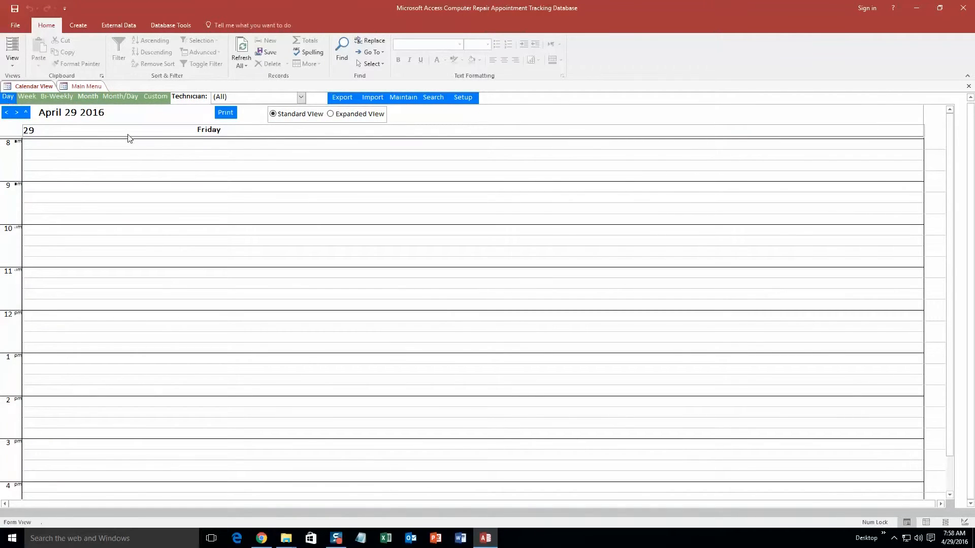
pyautogui.moveTo(75, 145)
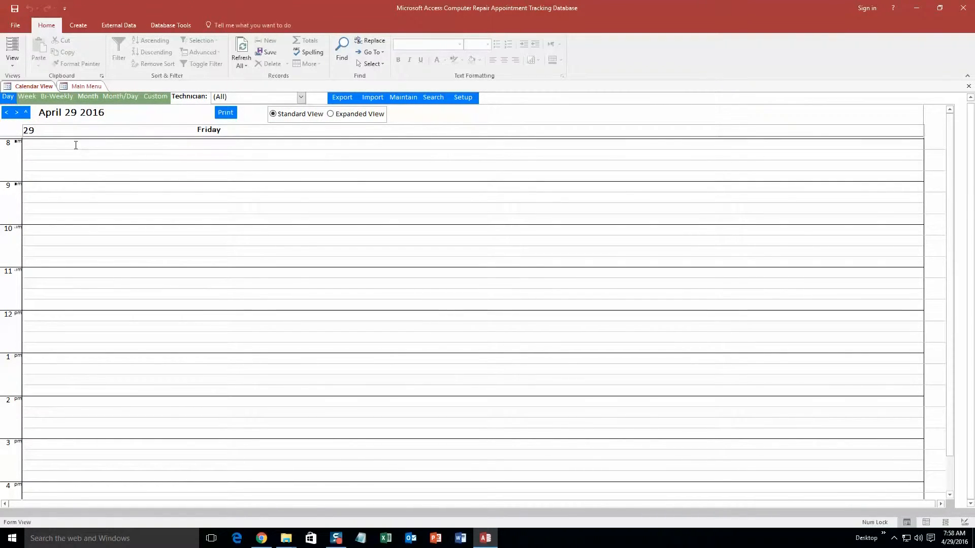
# Step: Create an 8 AM appointment for customer test test with Technician 1
pyautogui.doubleClick(75, 145)
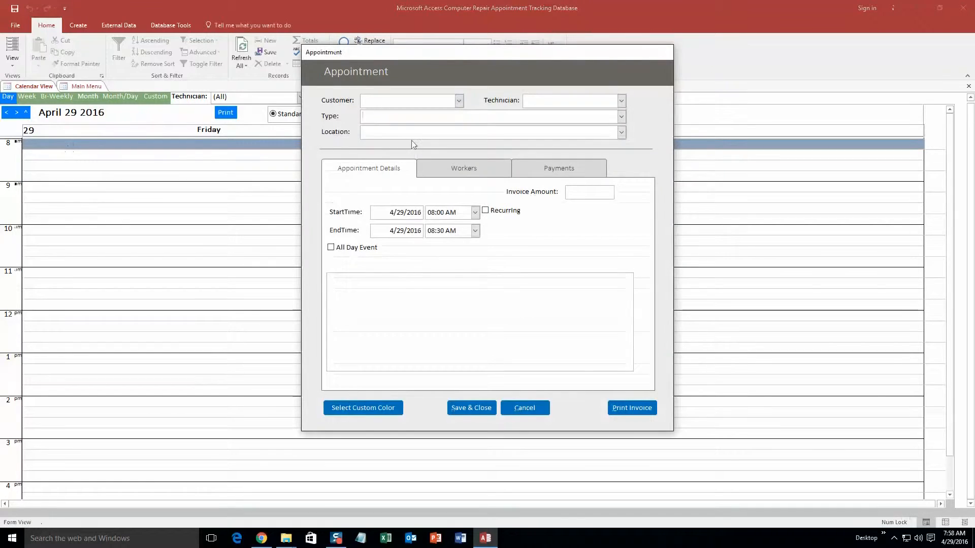
pyautogui.click(458, 100)
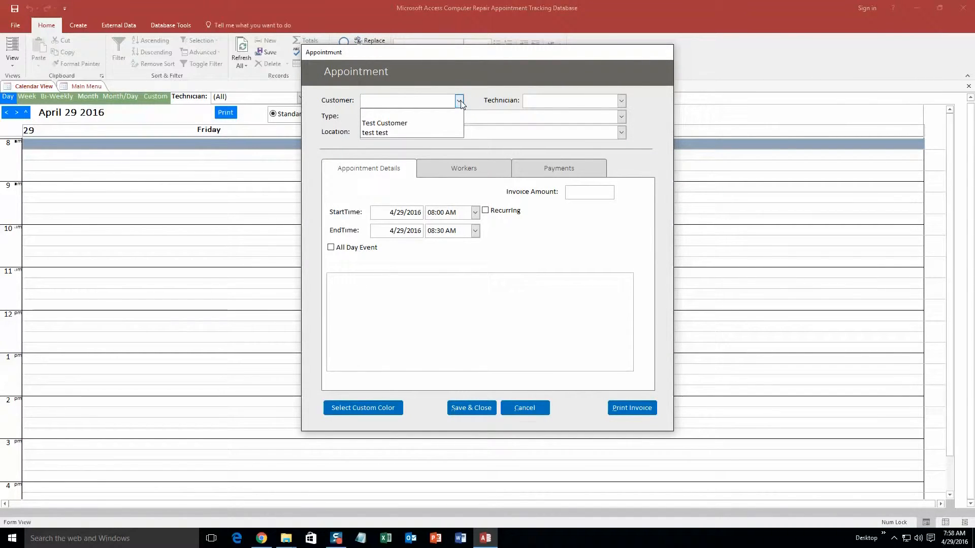
pyautogui.click(375, 133)
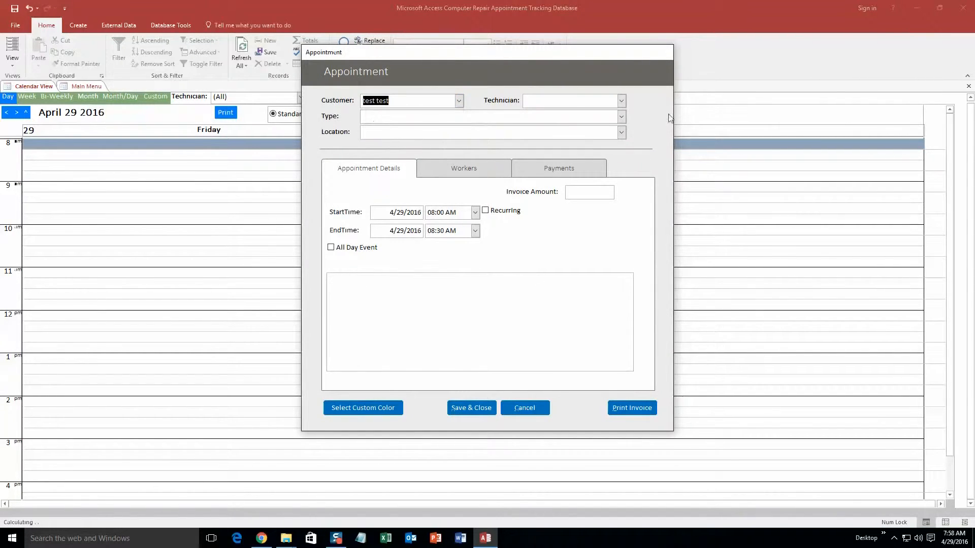
pyautogui.click(620, 101)
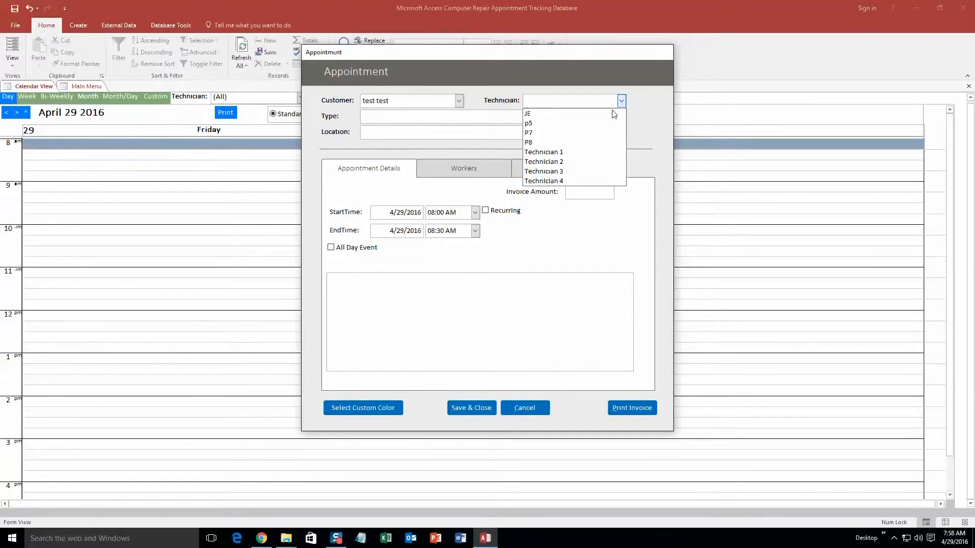
pyautogui.click(544, 152)
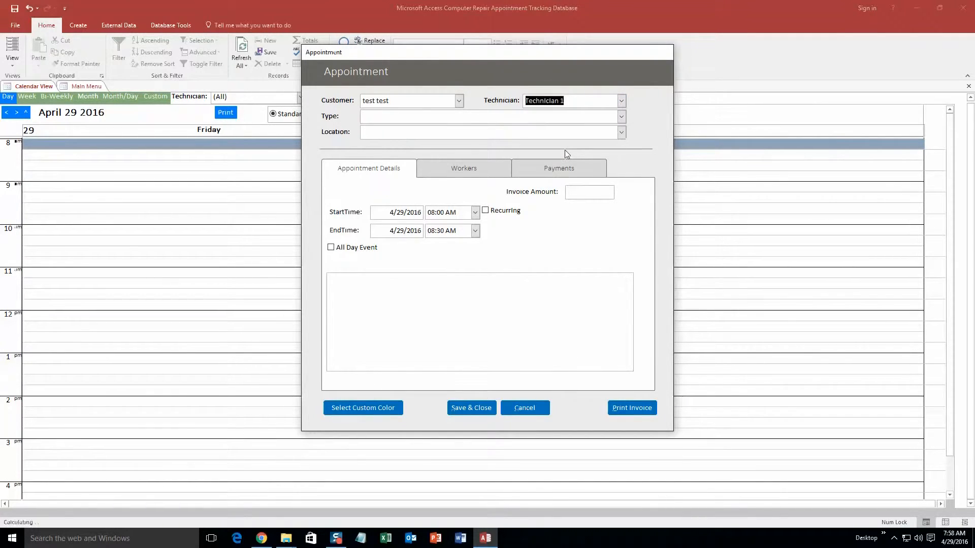
pyautogui.click(565, 100)
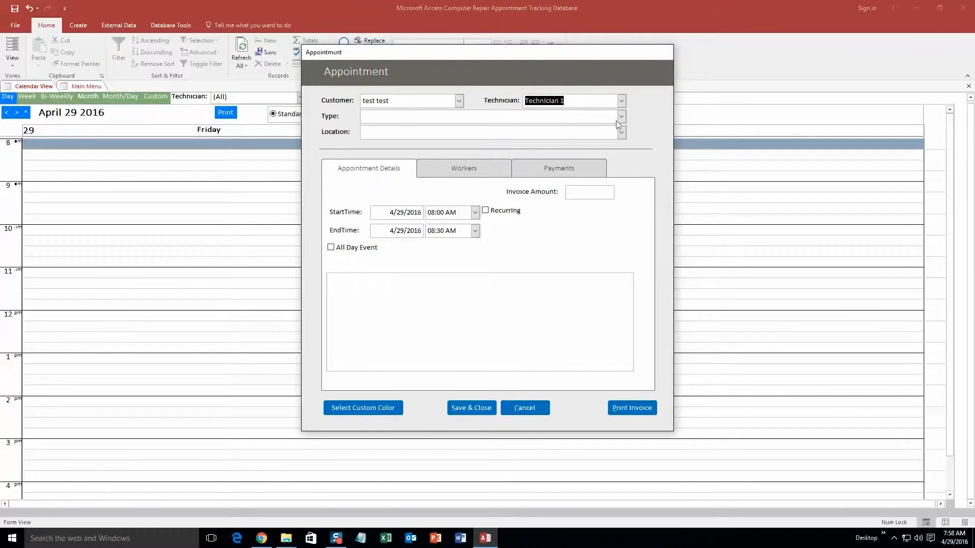
# Step: Set the appointment type to Individual, location to Location 1, and end time to 09:00 AM
pyautogui.click(620, 116)
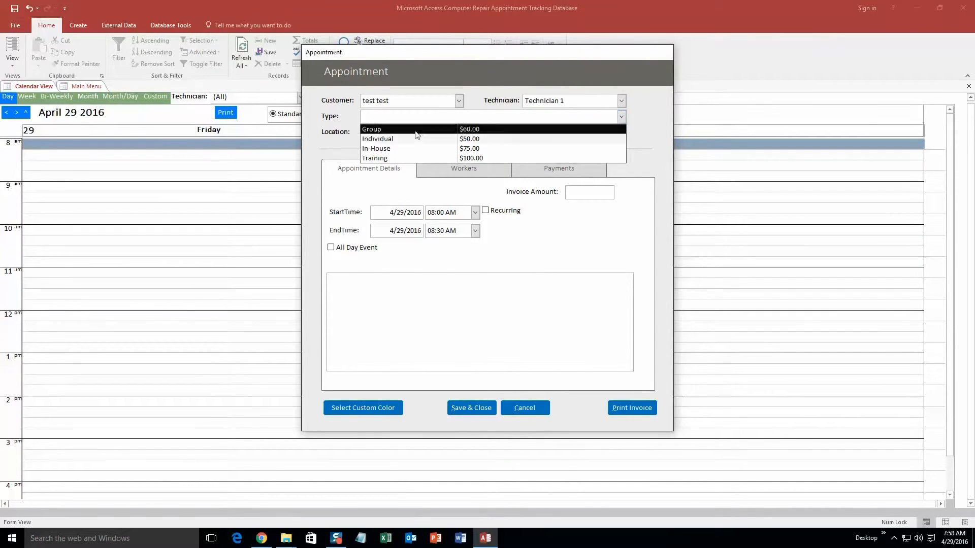
pyautogui.click(378, 139)
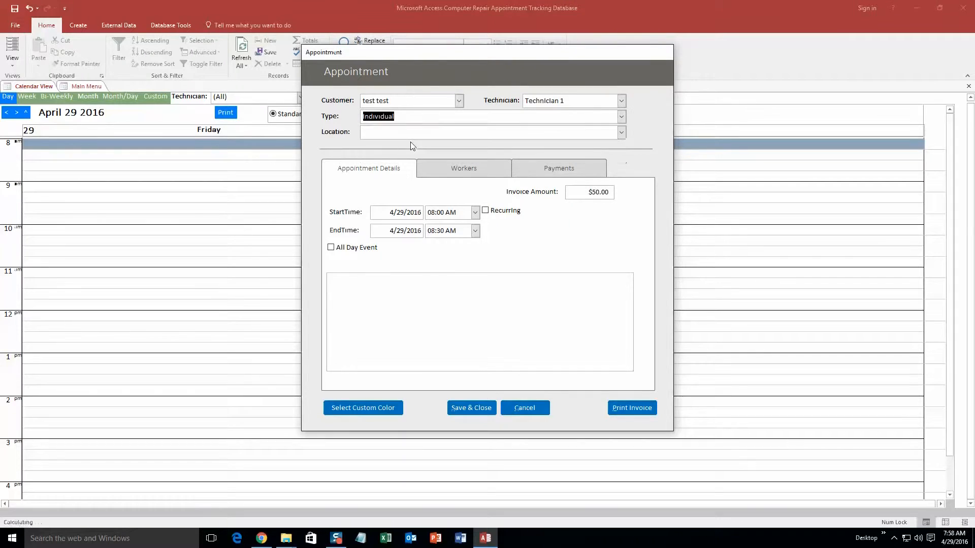
pyautogui.click(620, 131)
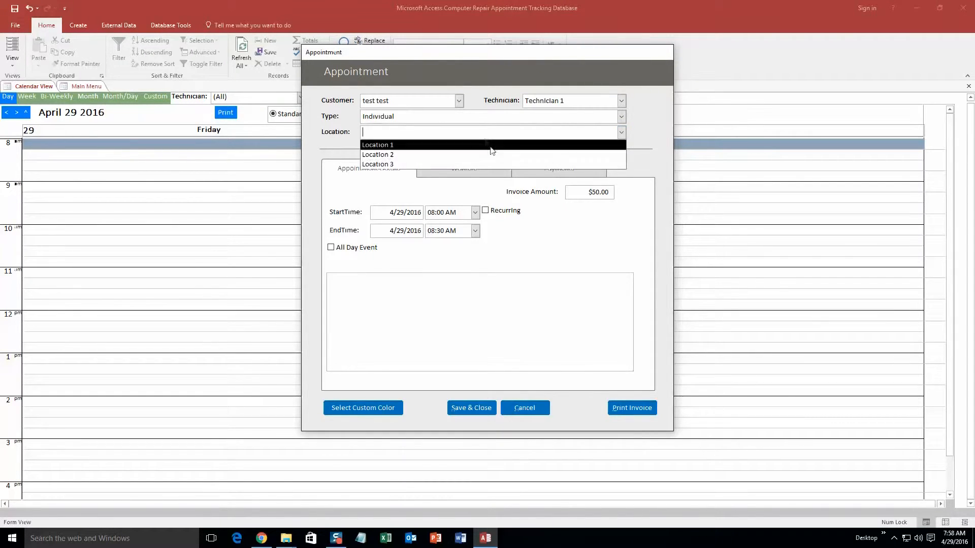
pyautogui.click(377, 145)
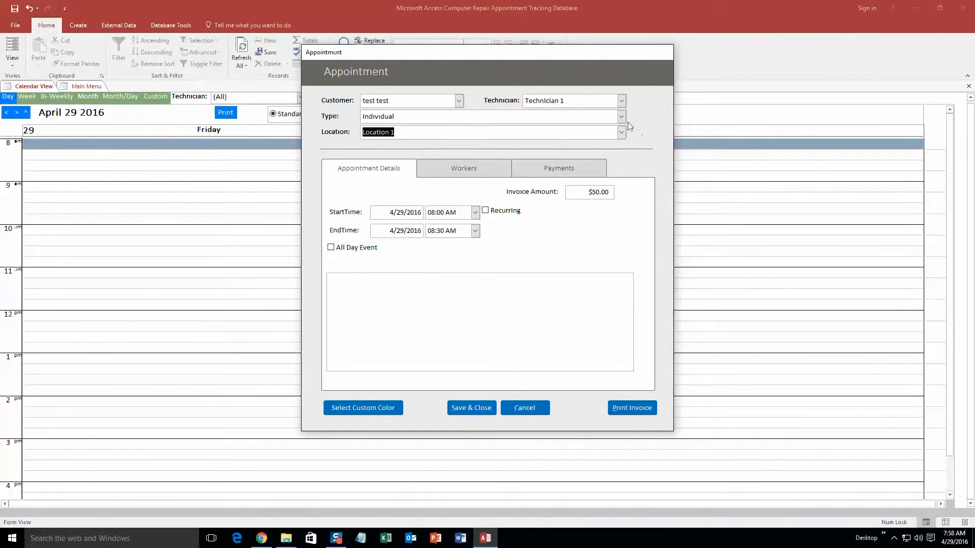
pyautogui.click(621, 116)
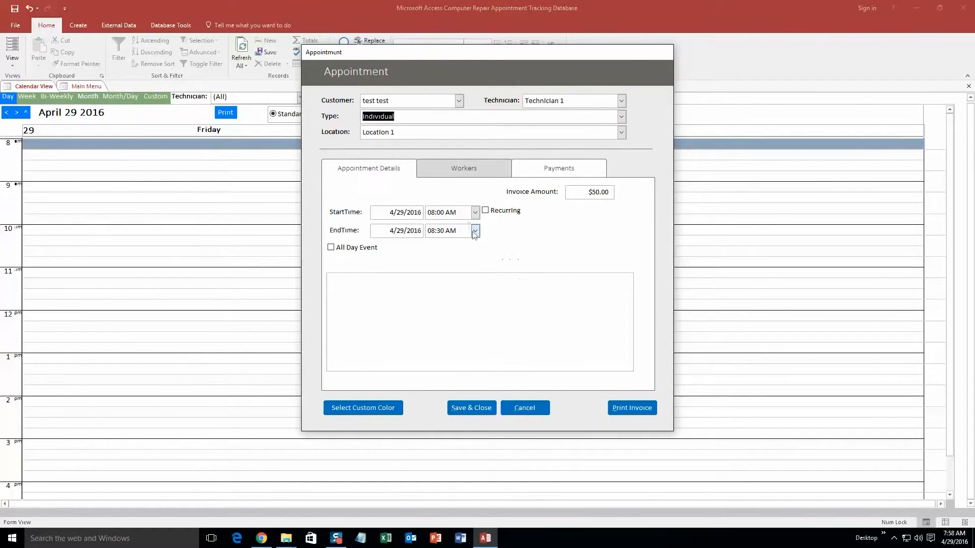
pyautogui.click(474, 230)
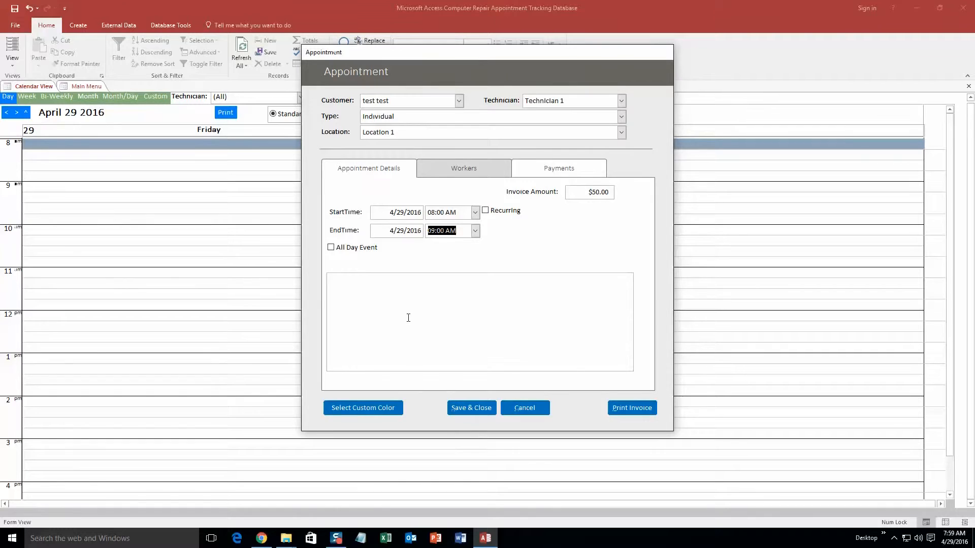
pyautogui.moveTo(429, 289)
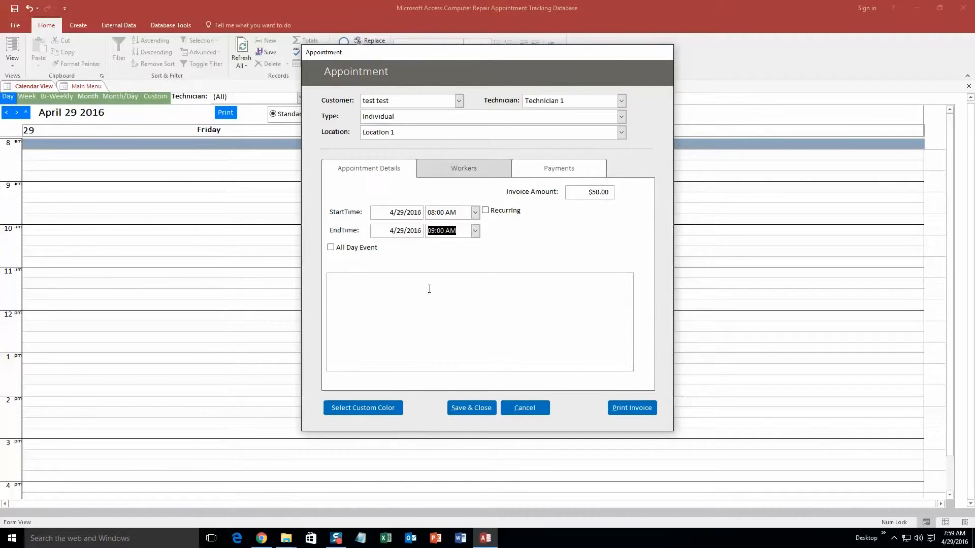
pyautogui.click(463, 168)
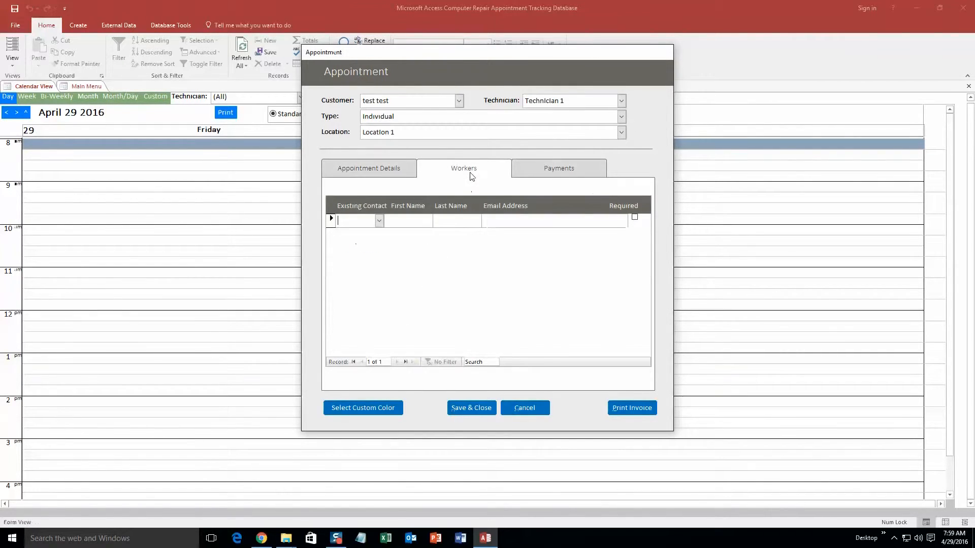
pyautogui.moveTo(387, 233)
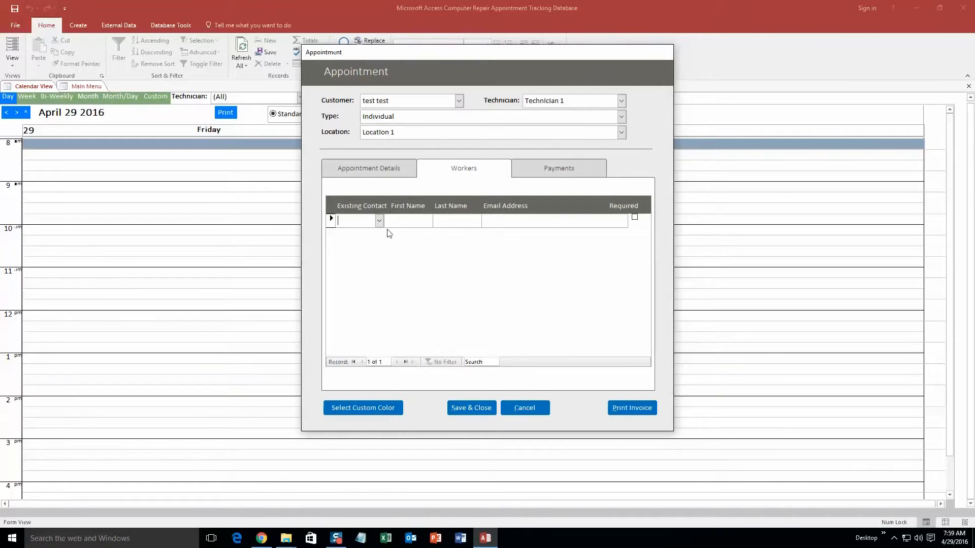
pyautogui.moveTo(416, 259)
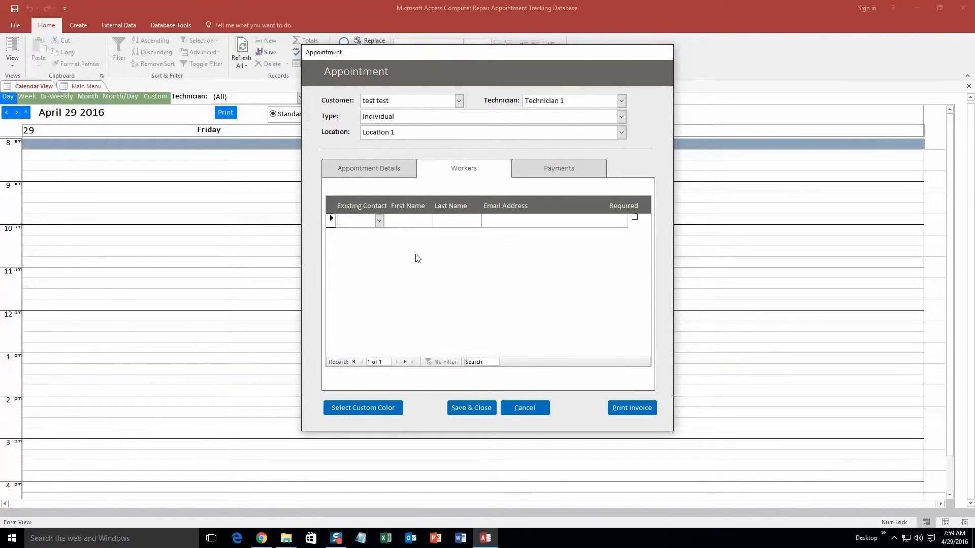
pyautogui.click(558, 168)
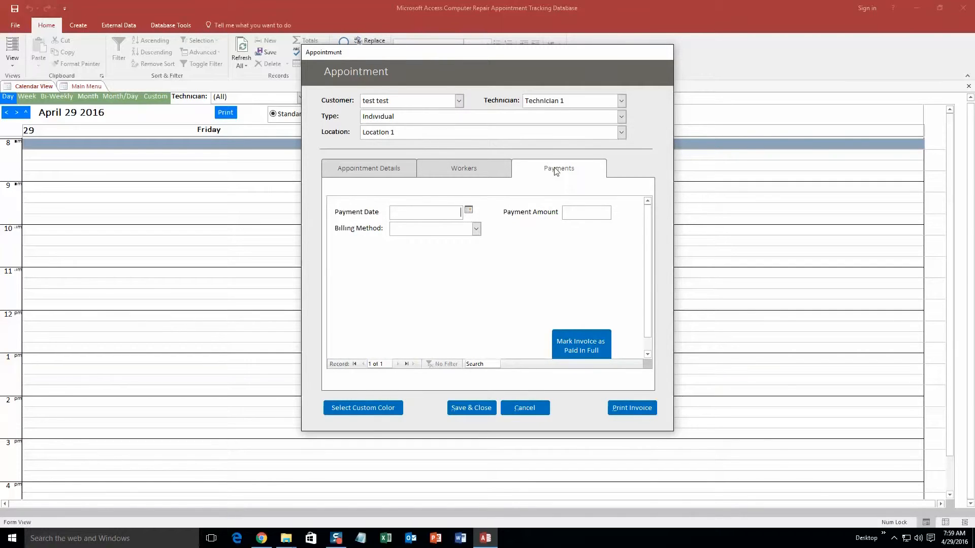
pyautogui.moveTo(579, 178)
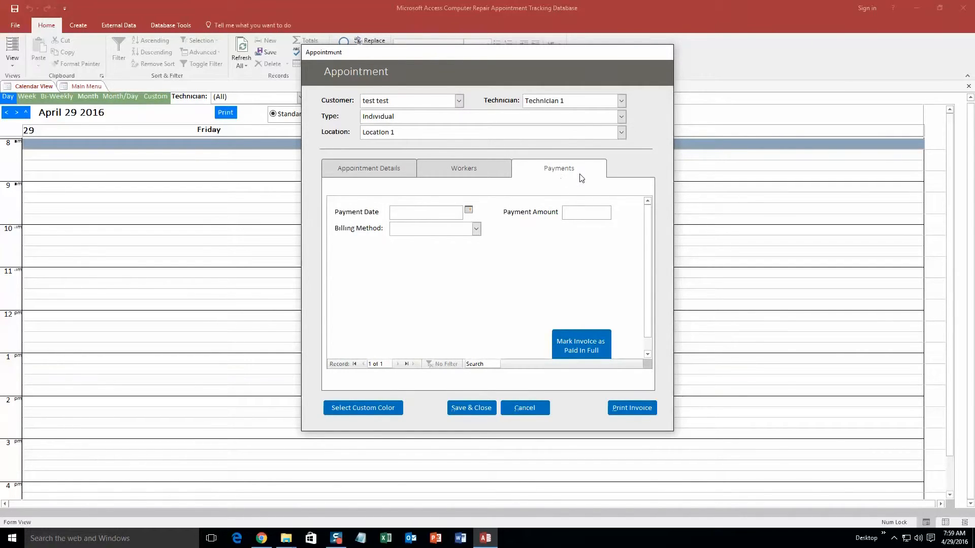
pyautogui.moveTo(570, 181)
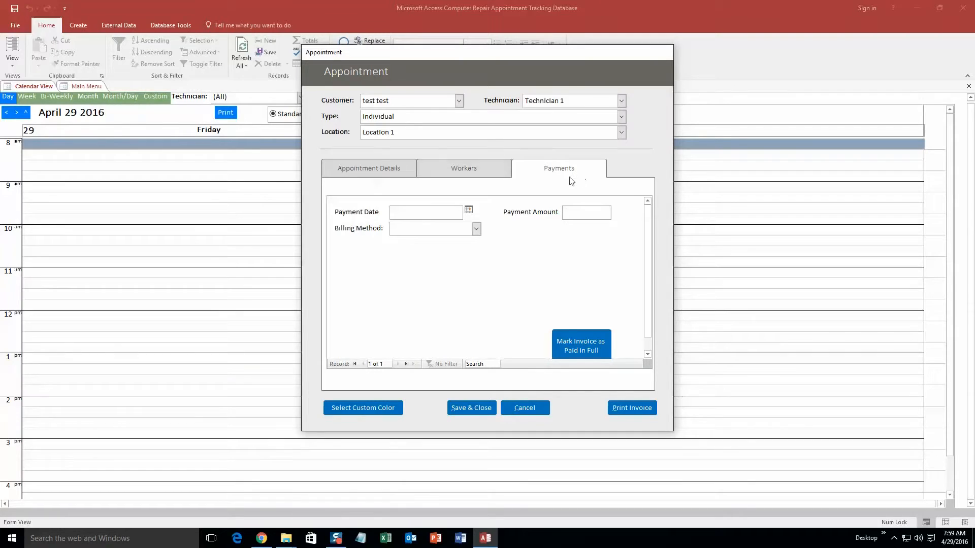
pyautogui.click(368, 168)
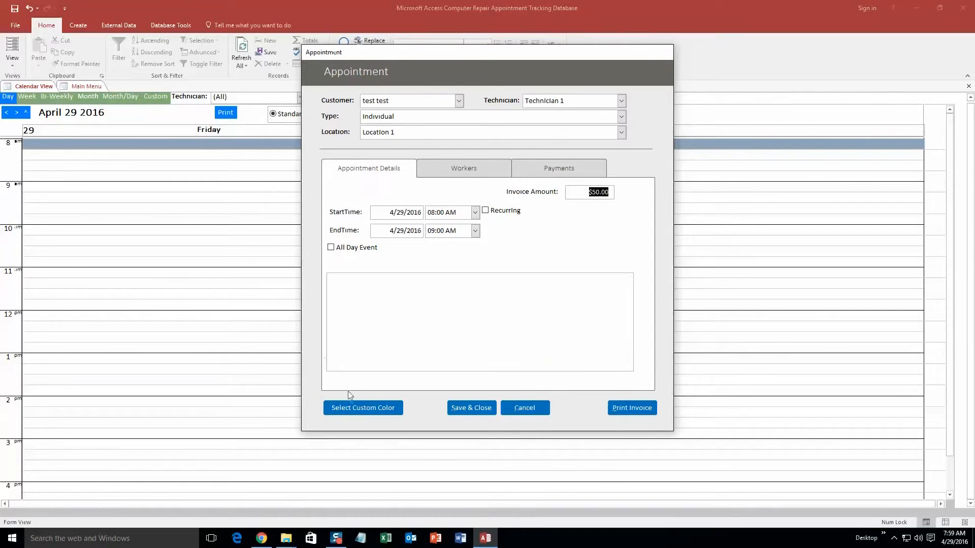
# Step: Give the appointment a green custom color and save and close it
pyautogui.click(362, 408)
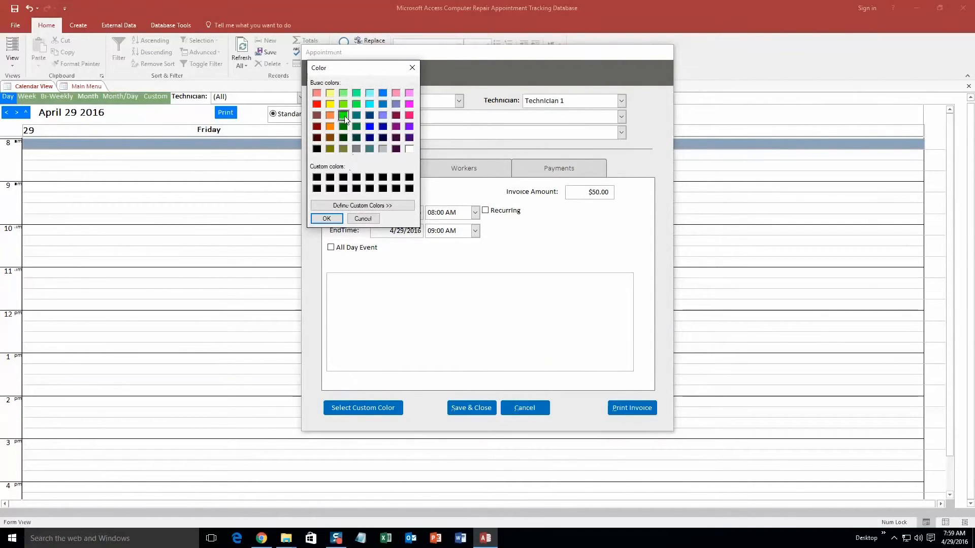
pyautogui.click(327, 219)
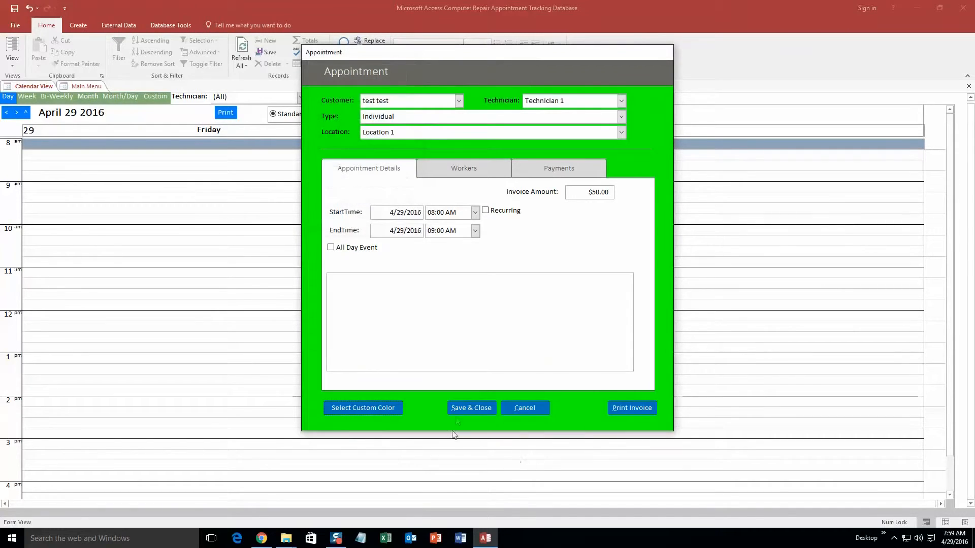
pyautogui.click(471, 408)
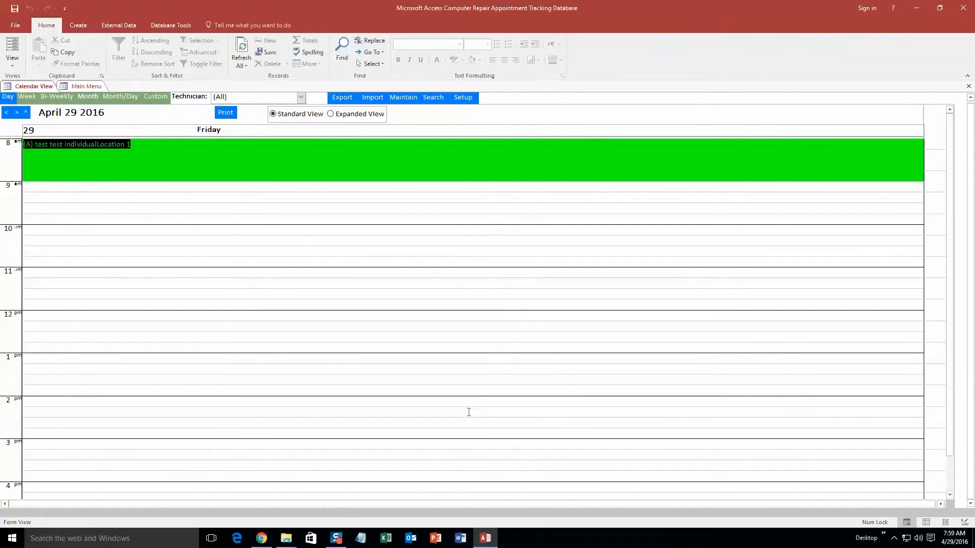
# Step: Reopen the green 8 AM appointment, cancel without changes, and close the calendar view
pyautogui.click(88, 97)
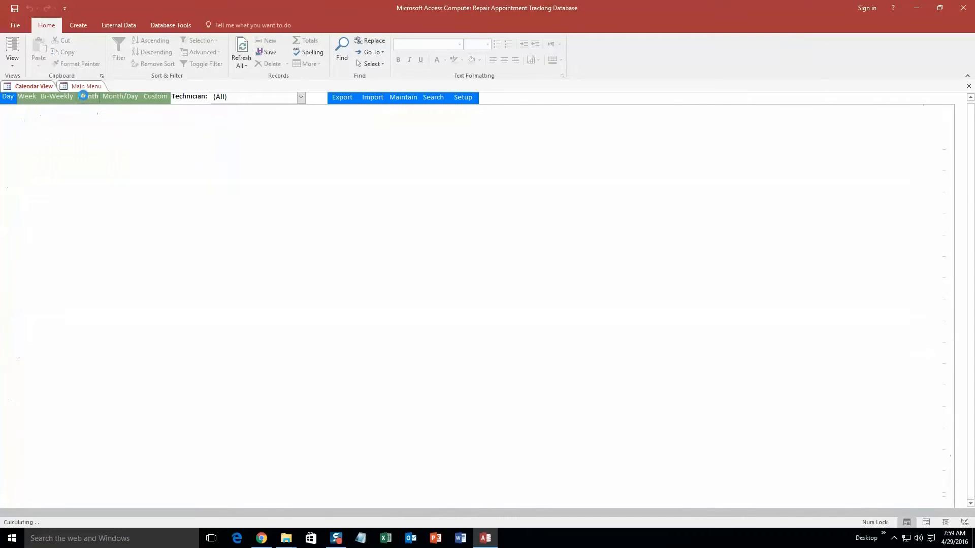
pyautogui.click(88, 97)
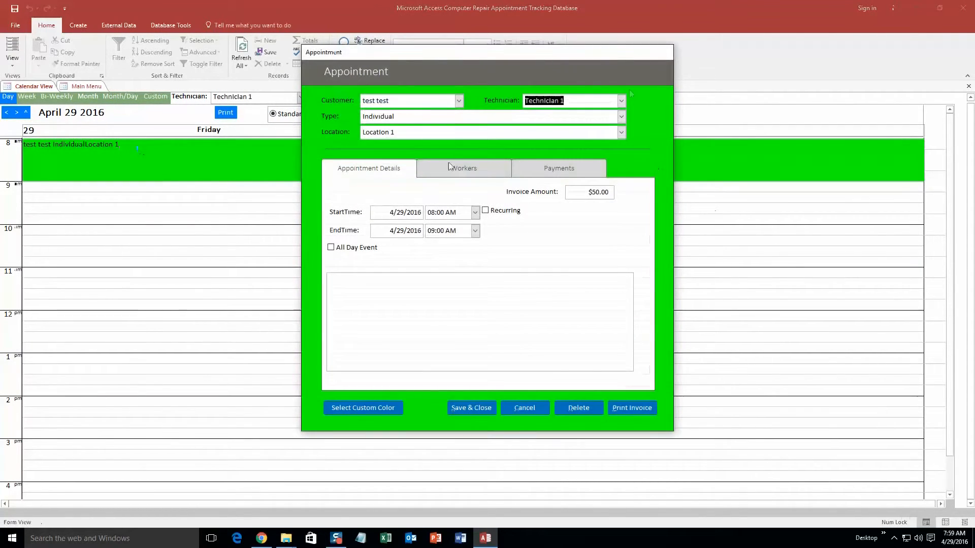
pyautogui.moveTo(524, 407)
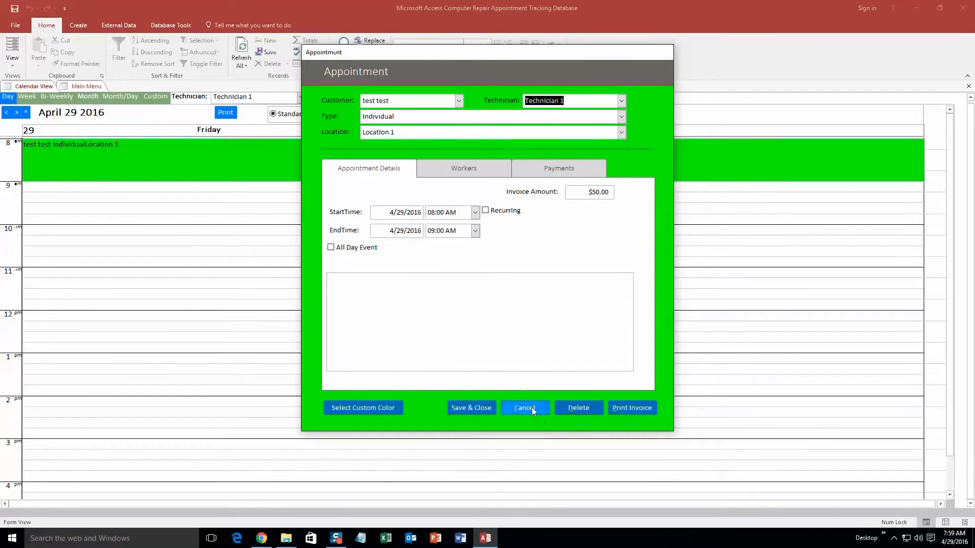
pyautogui.click(524, 408)
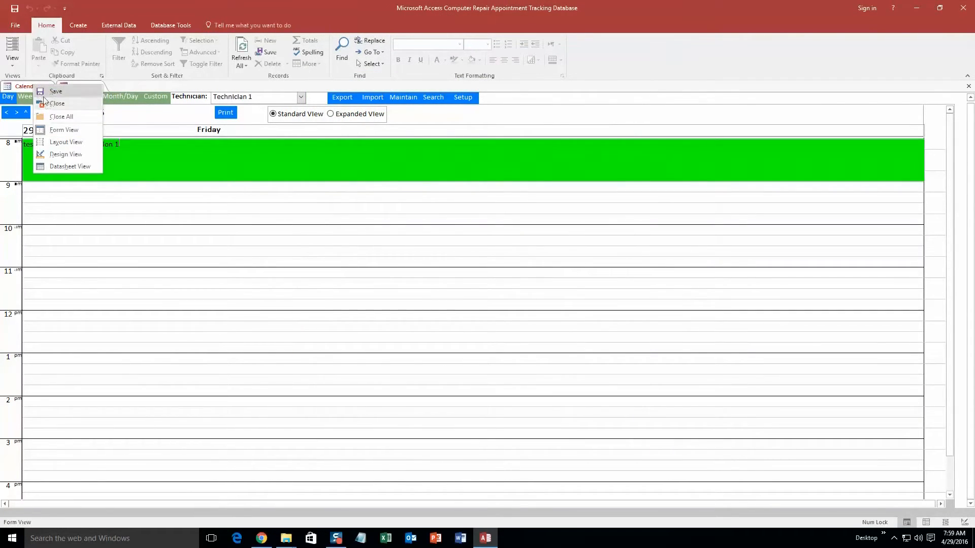
pyautogui.click(58, 104)
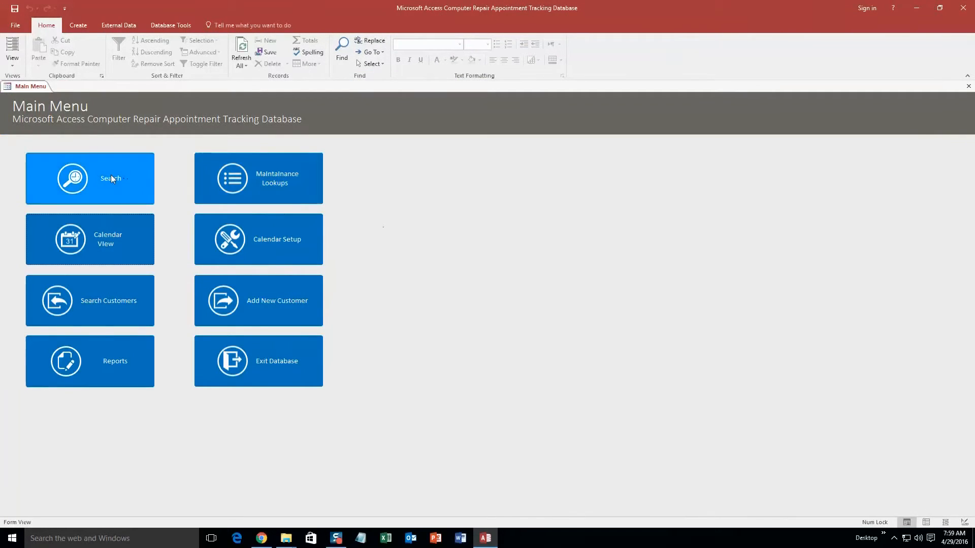
# Step: Search Location 1 appointments, view the test customer's April 29 Individual appointment, and return to results
pyautogui.click(89, 178)
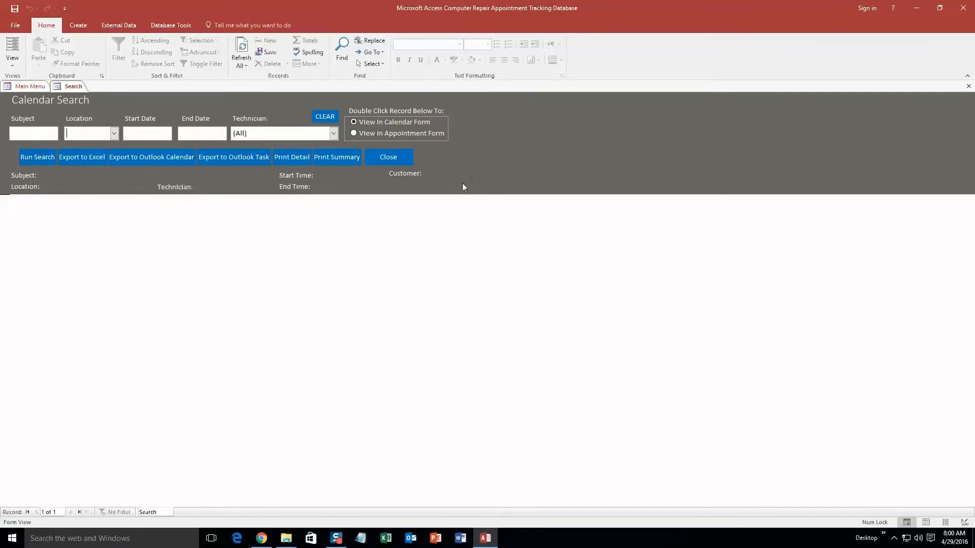
pyautogui.click(114, 133)
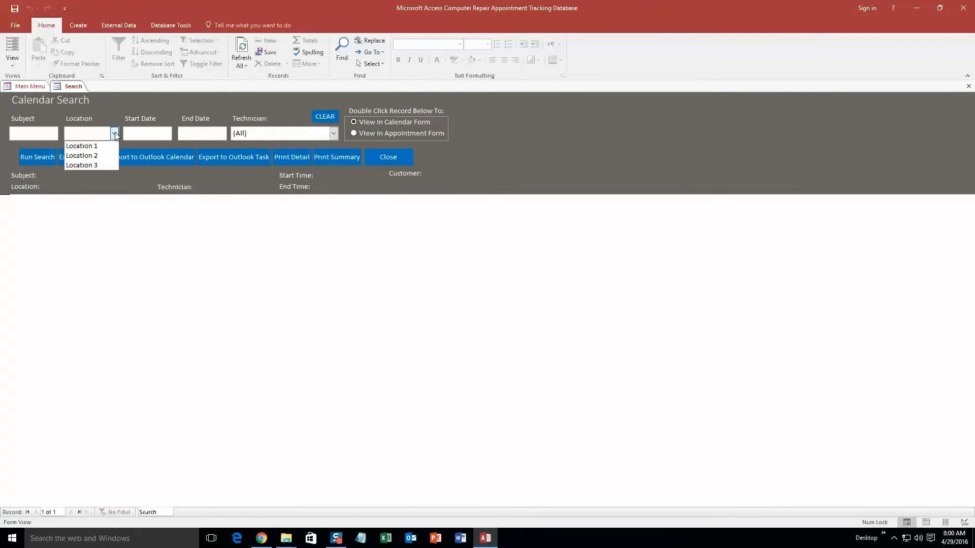
pyautogui.click(81, 146)
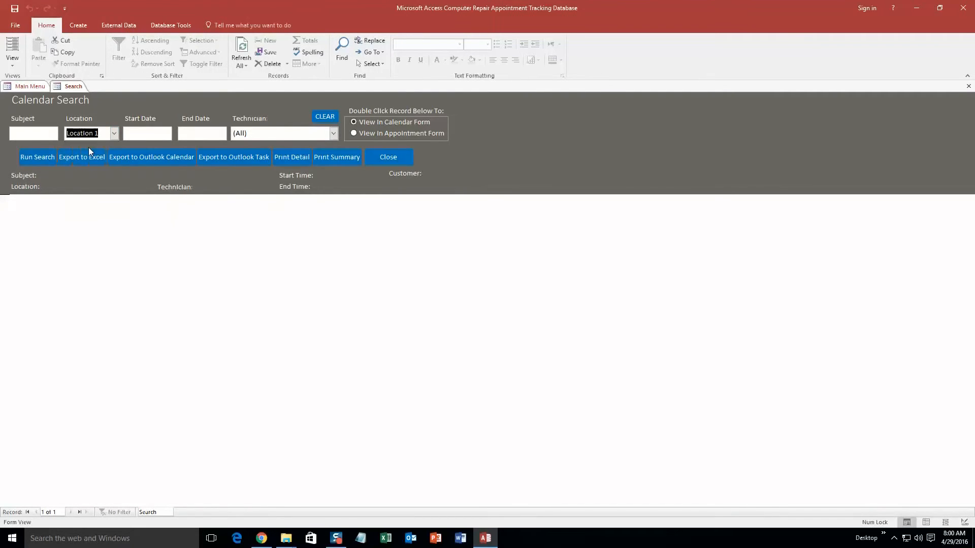
pyautogui.click(37, 157)
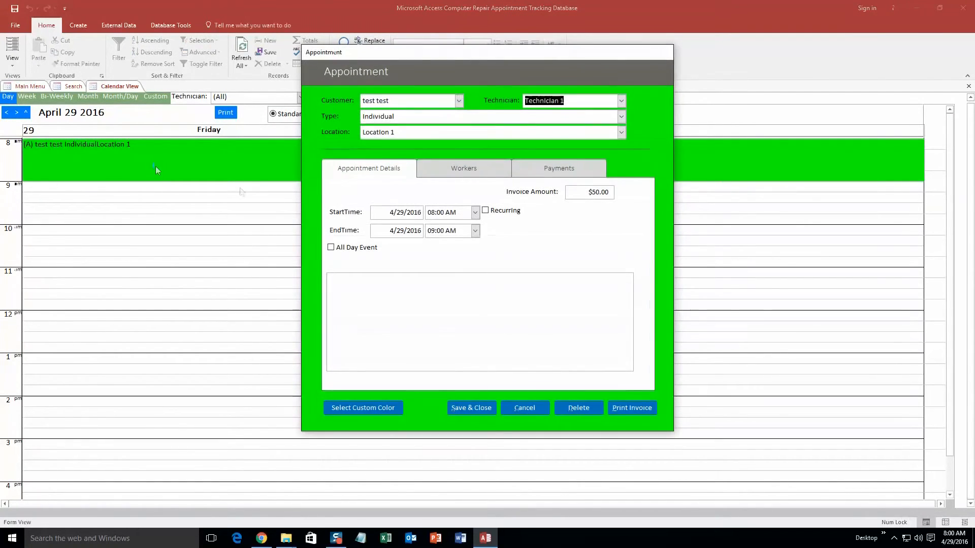
pyautogui.click(523, 408)
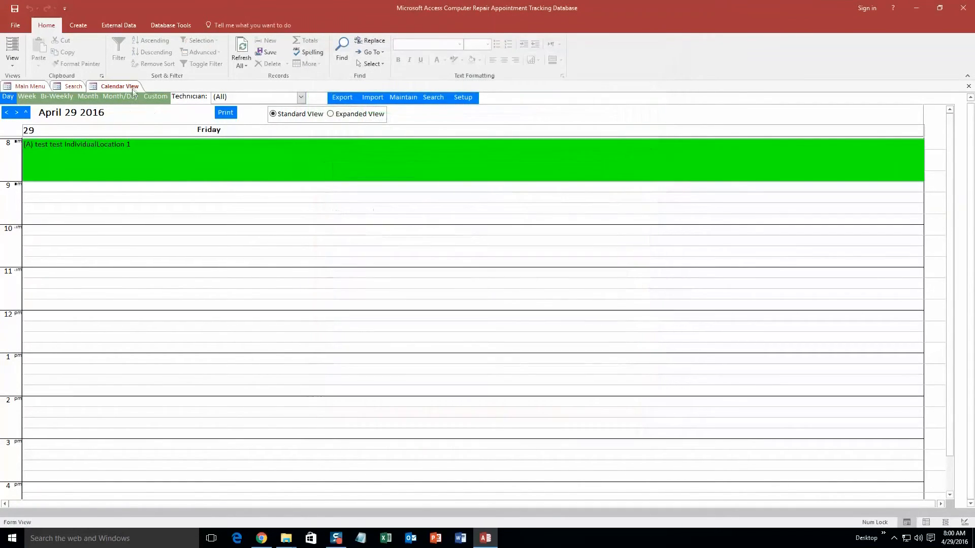
pyautogui.click(73, 86)
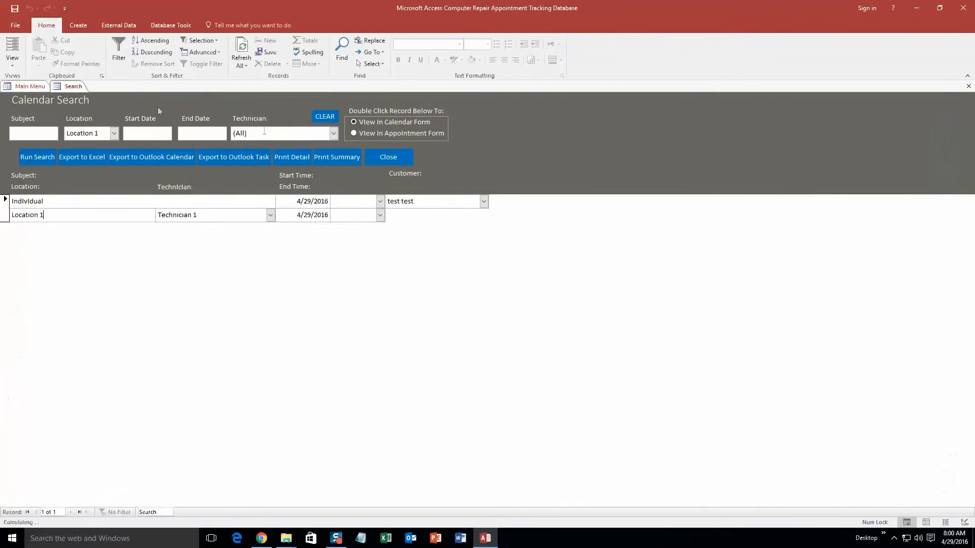